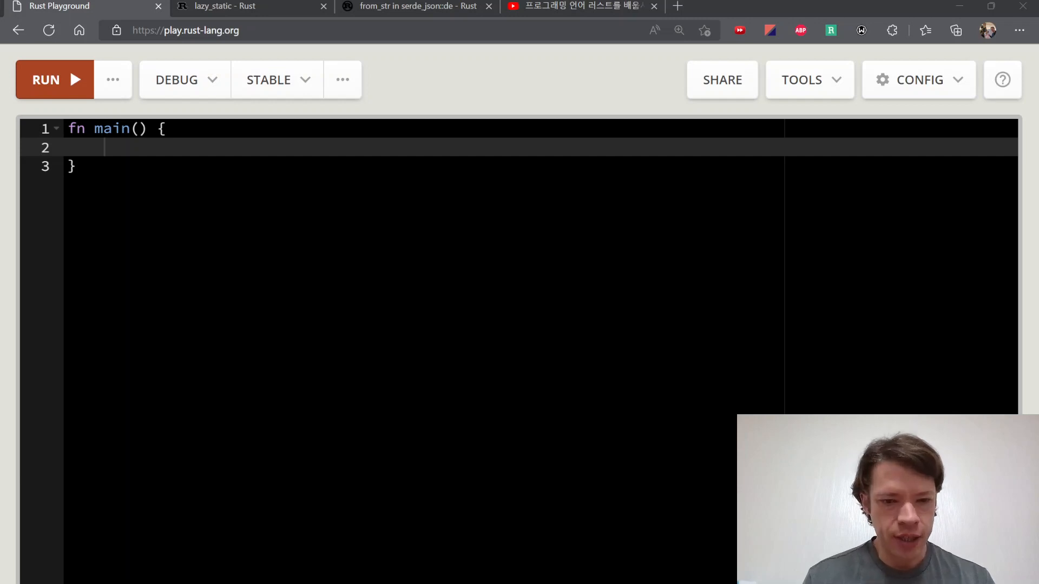
# Glance at the lazy_static docs, then add two blank lines above fn main in the editor
pyautogui.click(225, 7)
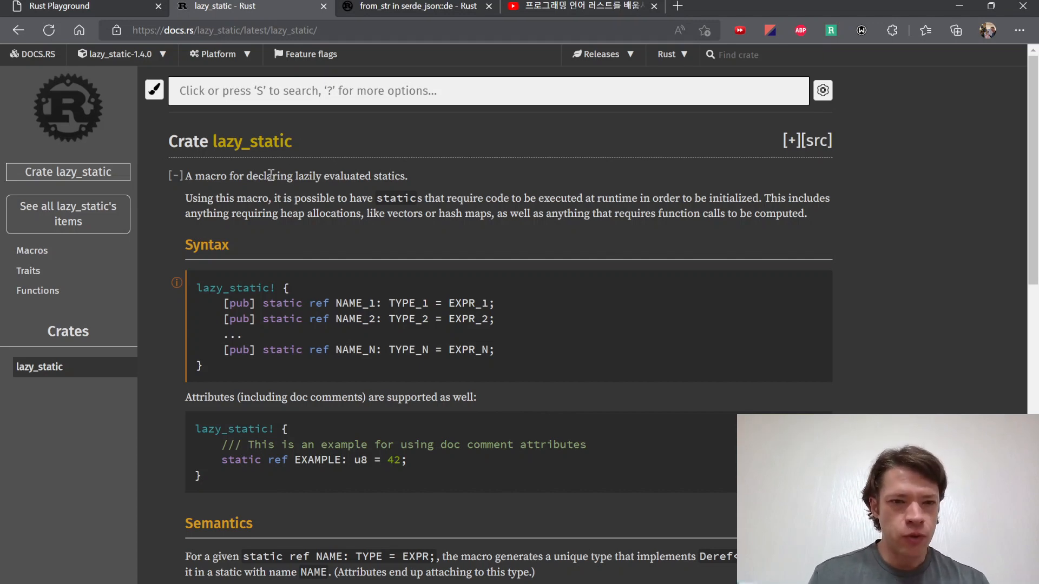
pyautogui.moveTo(296, 176); pyautogui.dragTo(407, 176)
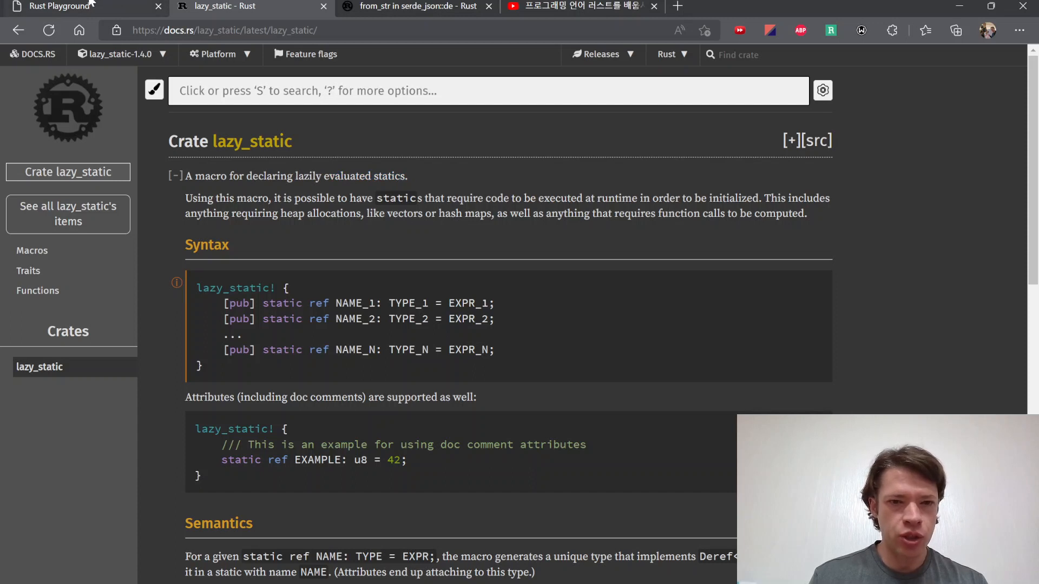
pyautogui.click(60, 6)
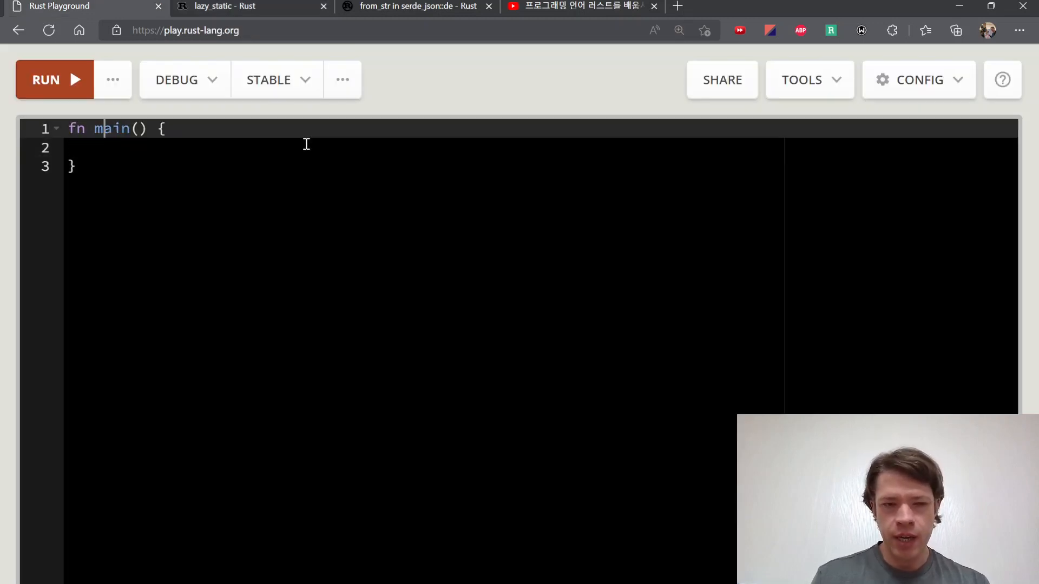
pyautogui.press('Enter')
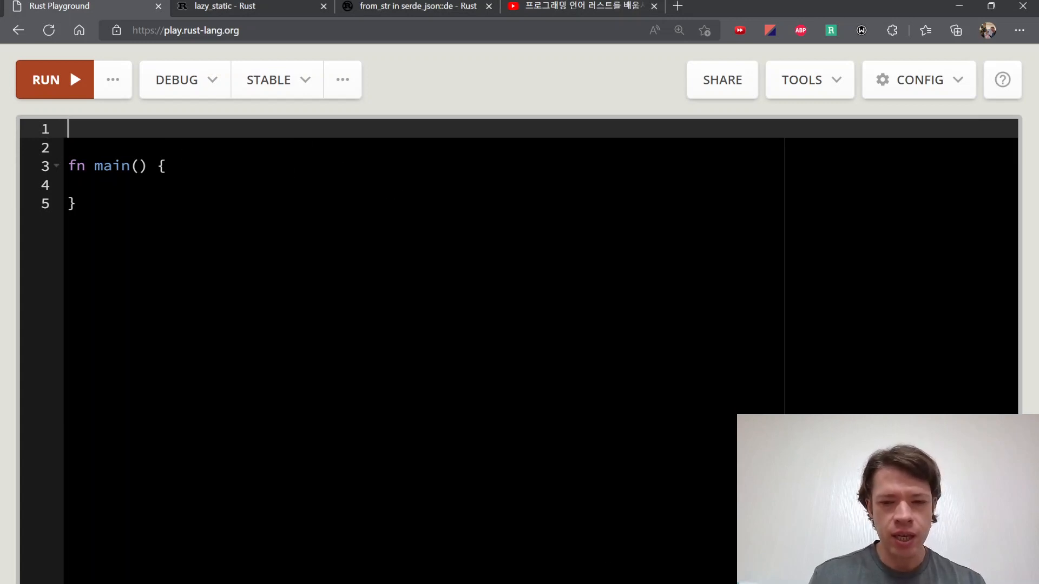
pyautogui.moveTo(368, 402)
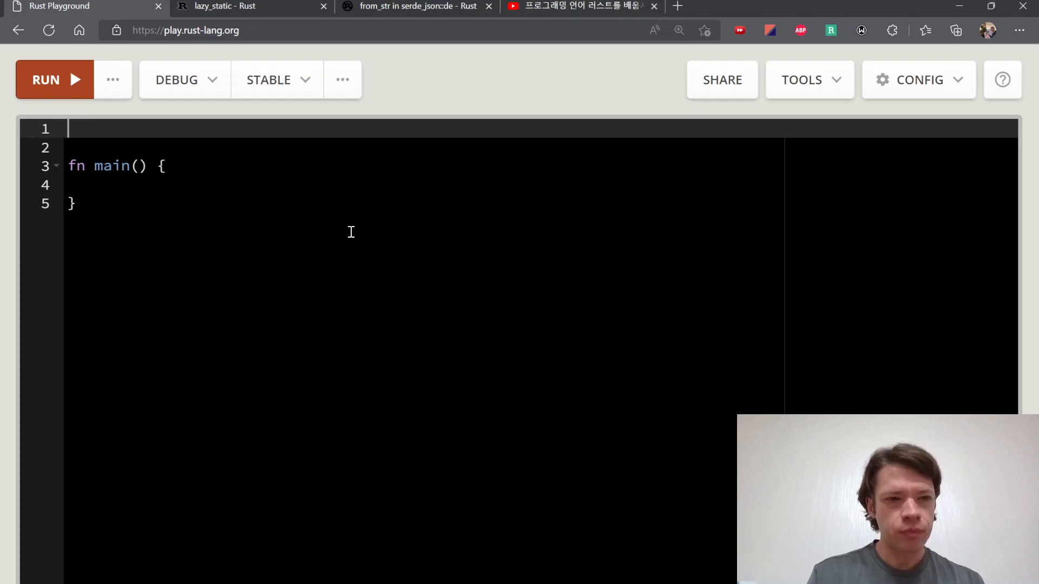
# Define struct ErrorListener { url: String, client: Client } and import reqwest::Client on line 1
pyautogui.write('struct ErrorListener {')
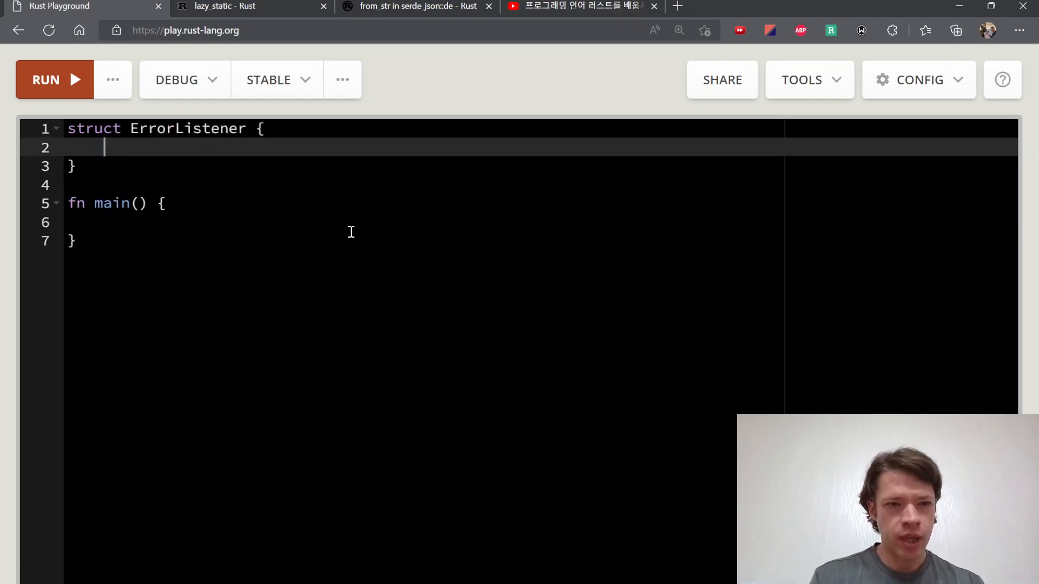
pyautogui.moveTo(359, 288)
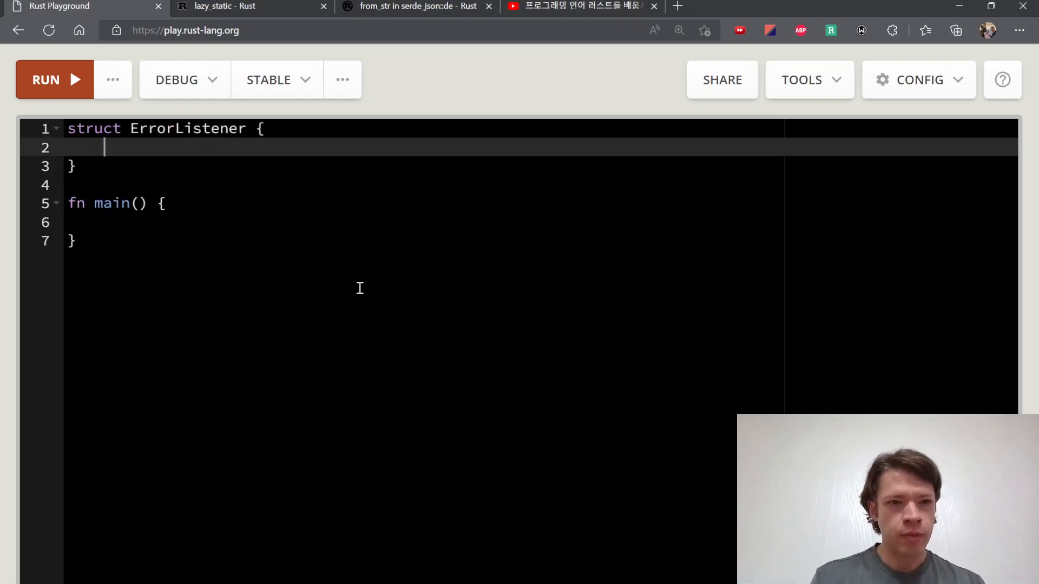
pyautogui.write('url: String,')
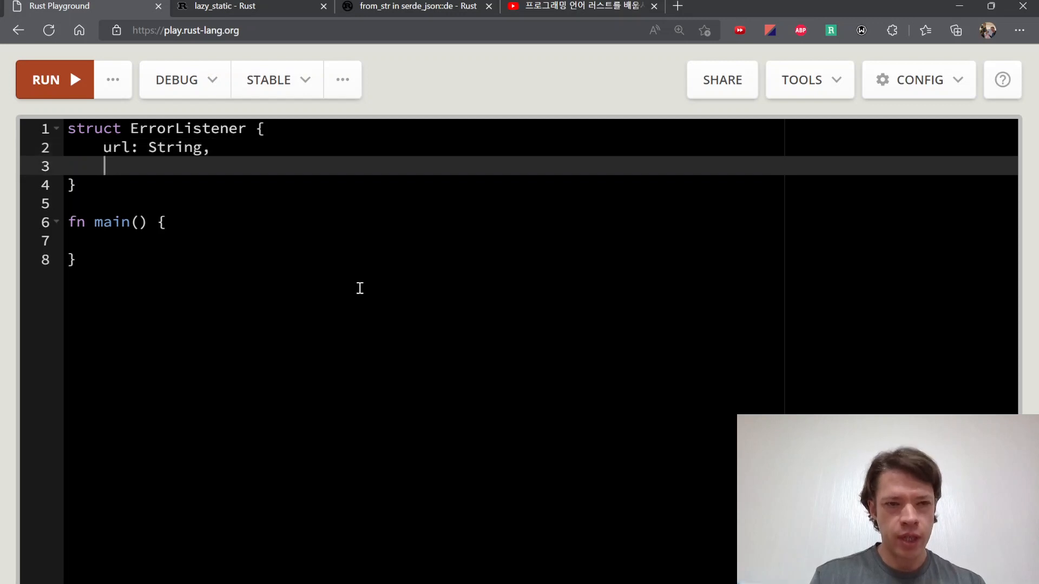
pyautogui.write('client: Client')
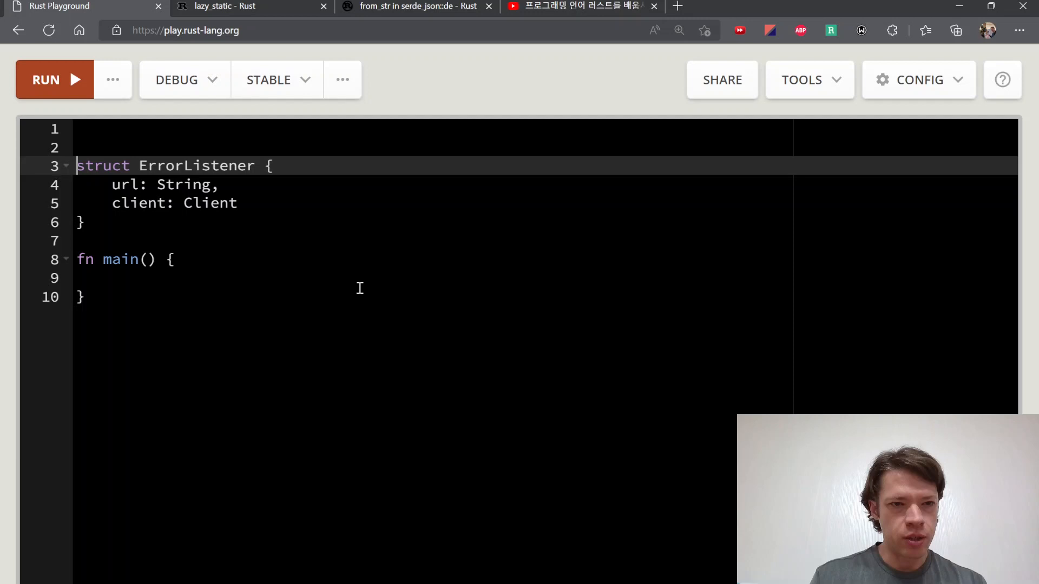
pyautogui.write('use reqwest; // 0.11.11')
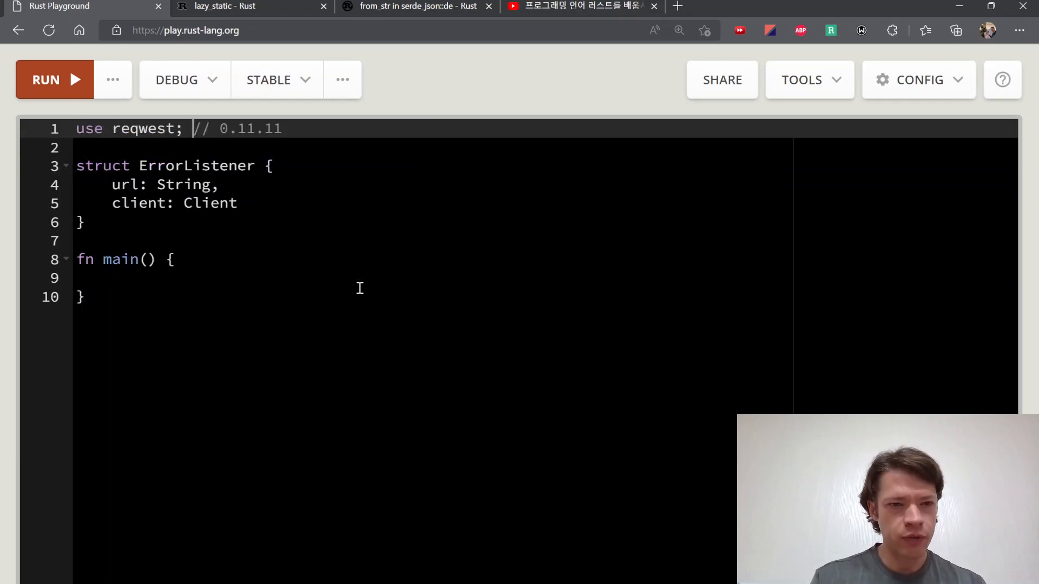
pyautogui.write('::Client')
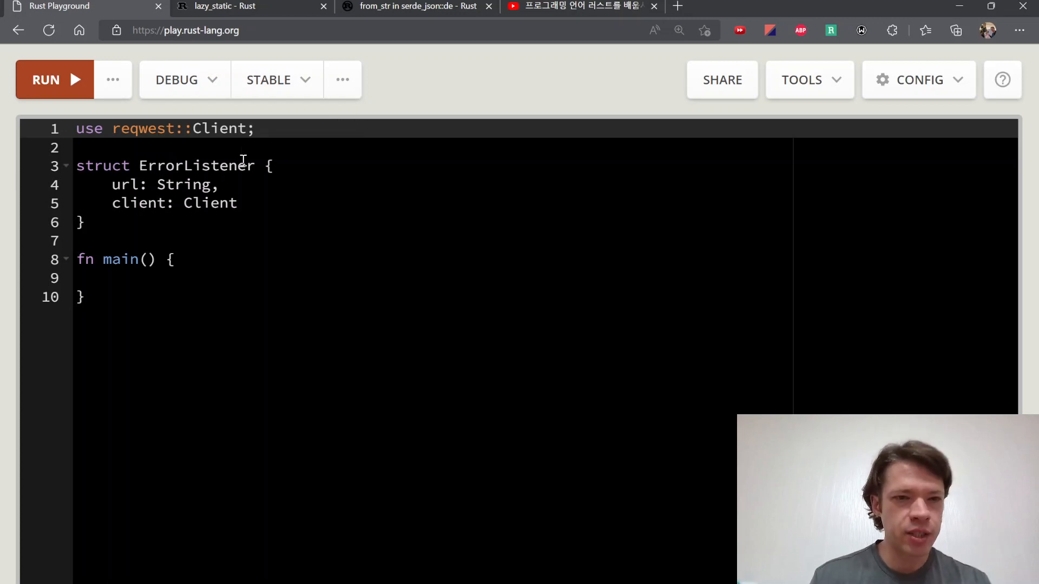
# Insert blank lines between the ErrorListener struct's closing brace and fn main
pyautogui.click(79, 222)
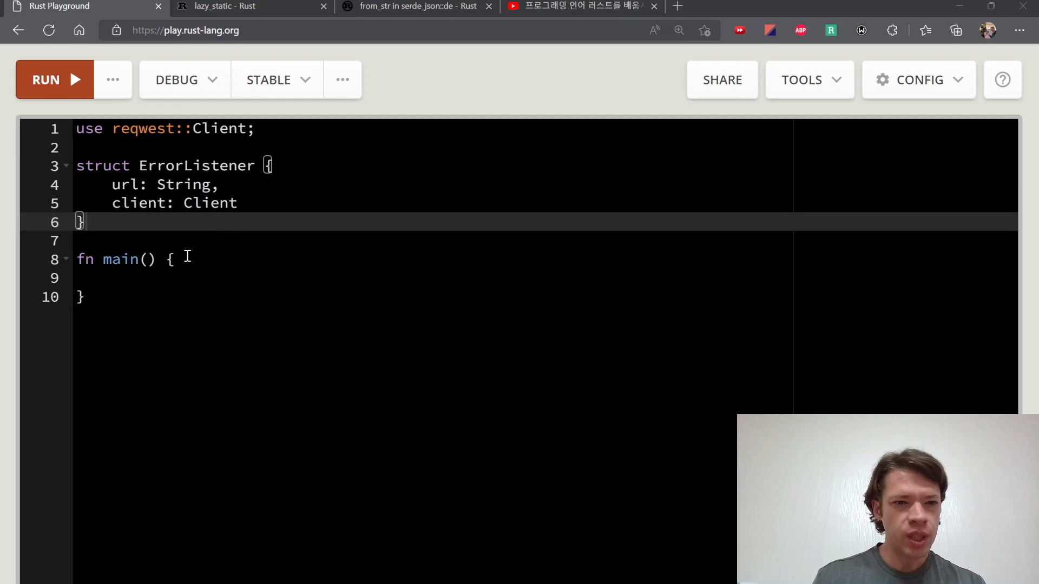
pyautogui.press('Enter')
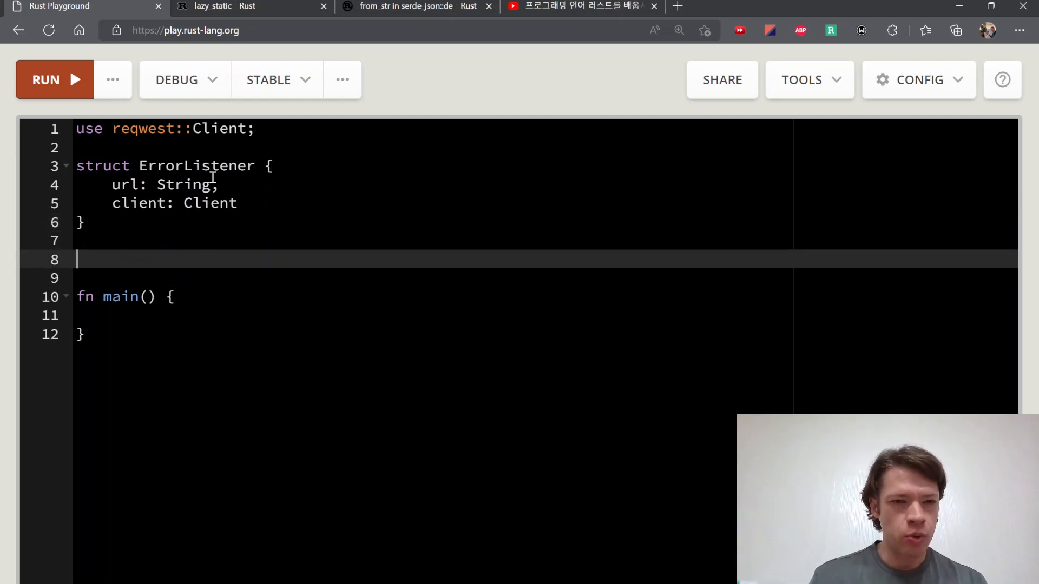
pyautogui.write(',')
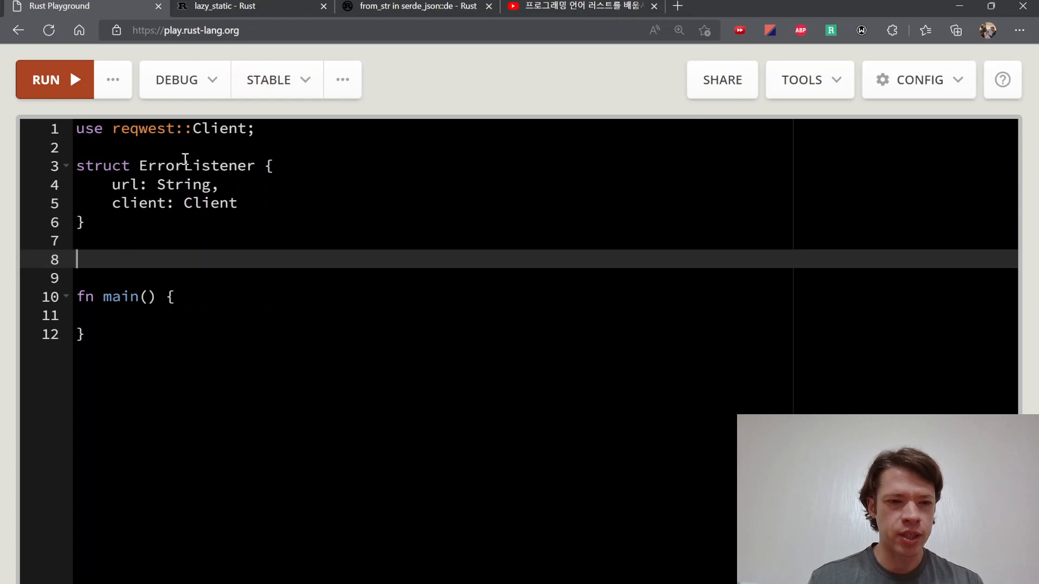
pyautogui.moveTo(167, 260)
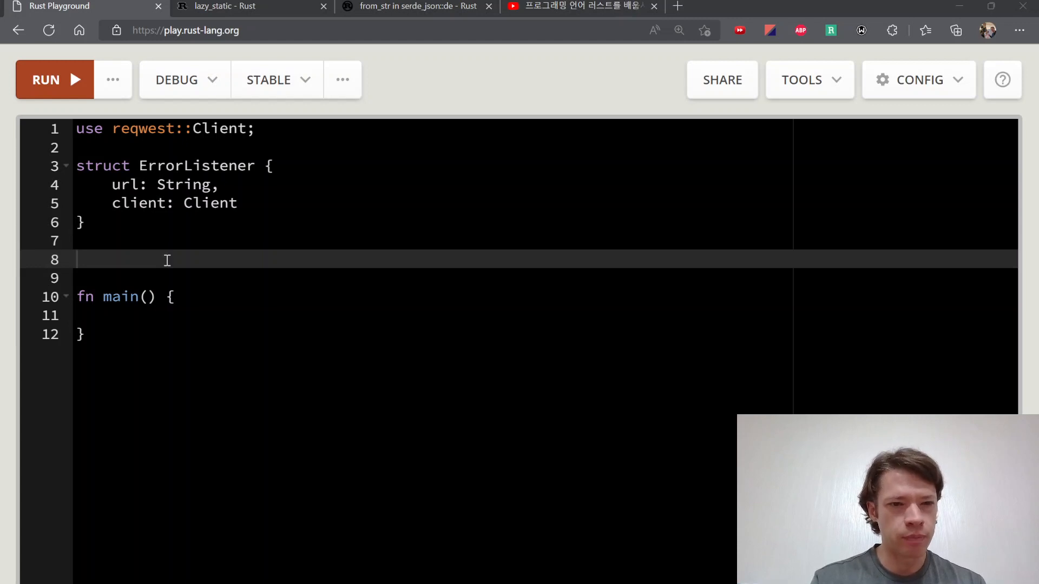
pyautogui.moveTo(166, 260)
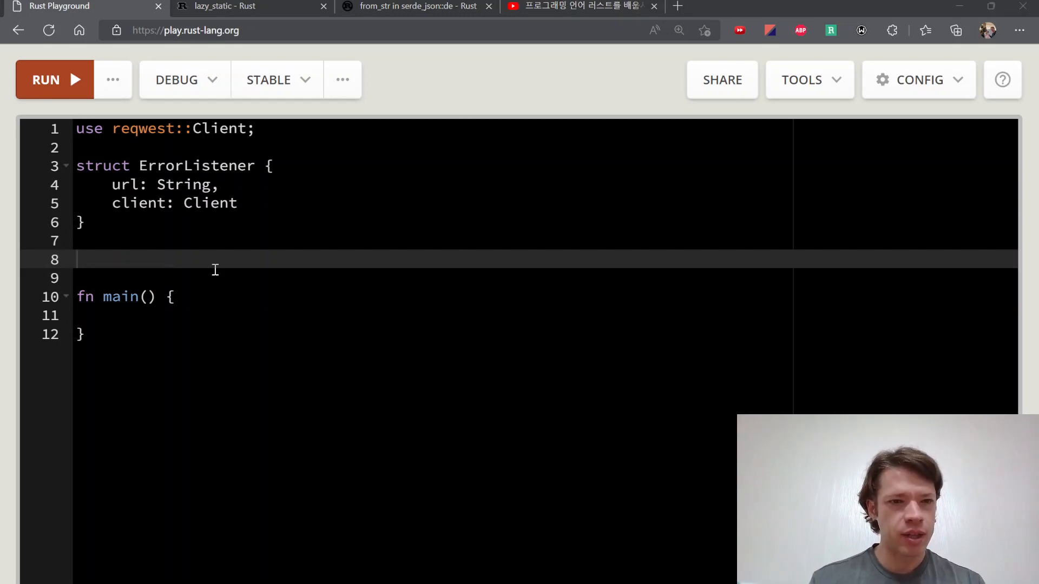
# Declare static ERORR_LISTENER: ErrorListener with a url string .to_string() and client Client::default()
pyautogui.write('static')
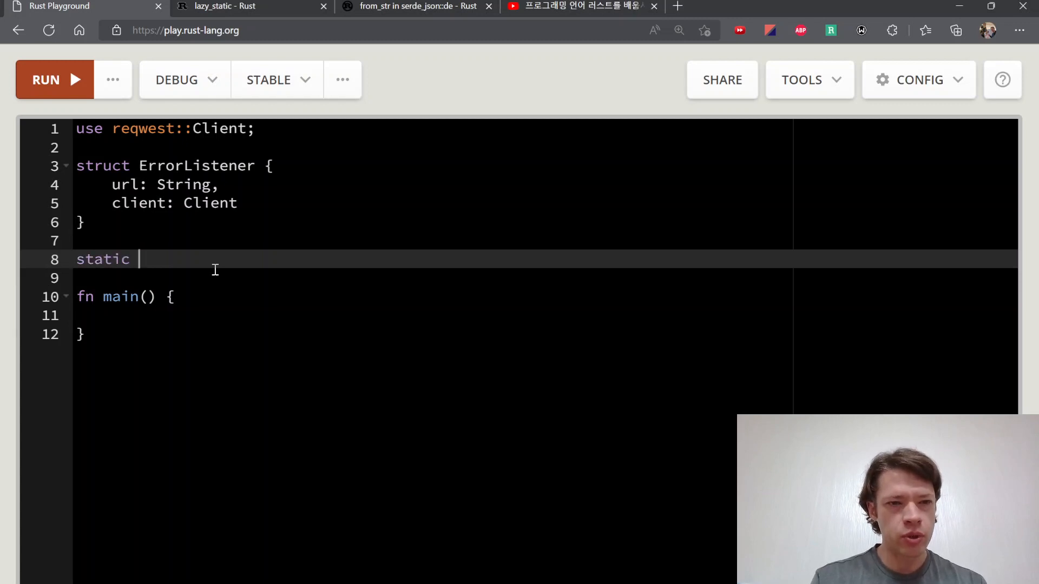
pyautogui.write('ERORR_L')
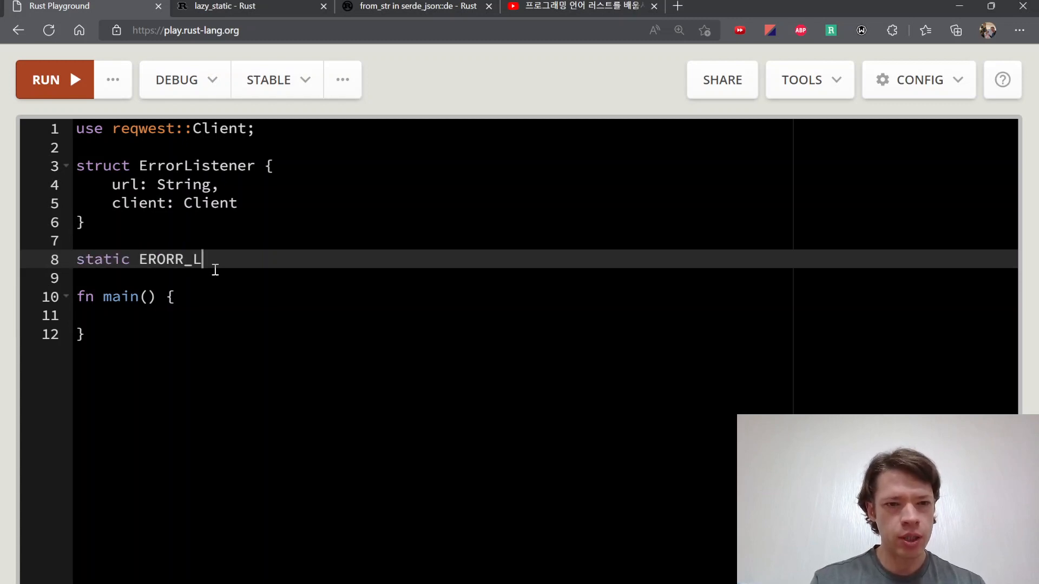
pyautogui.write('ISTENER: ER')
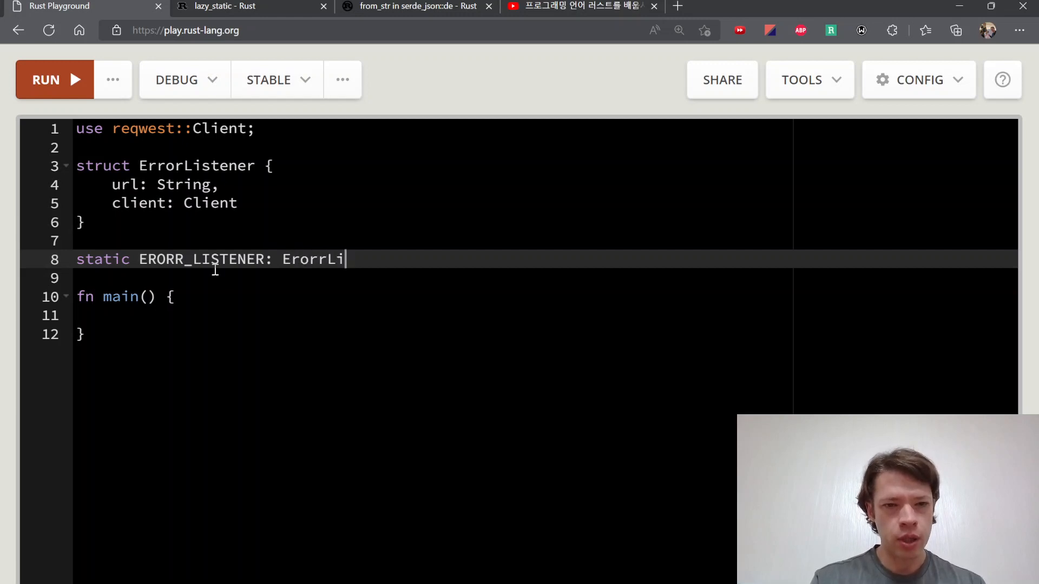
pyautogui.write('stener = {')
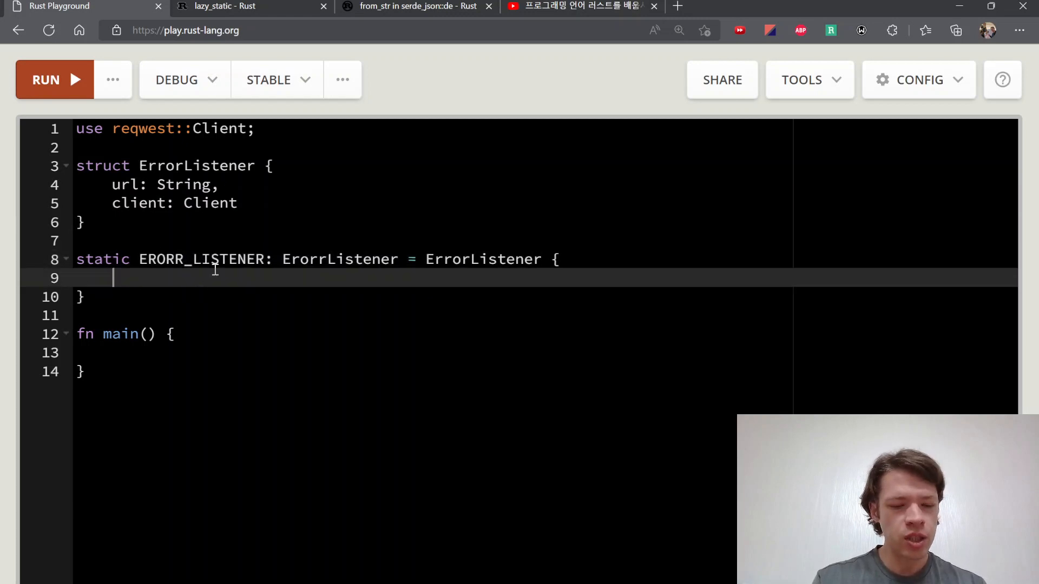
pyautogui.write('url: "nthoetn"')
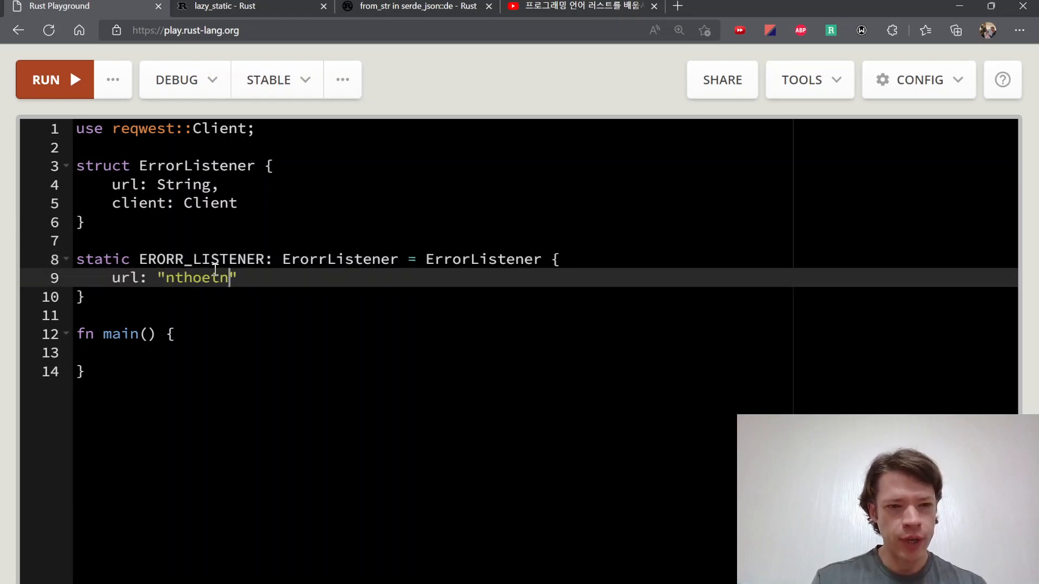
pyautogui.write('hotne".to_')
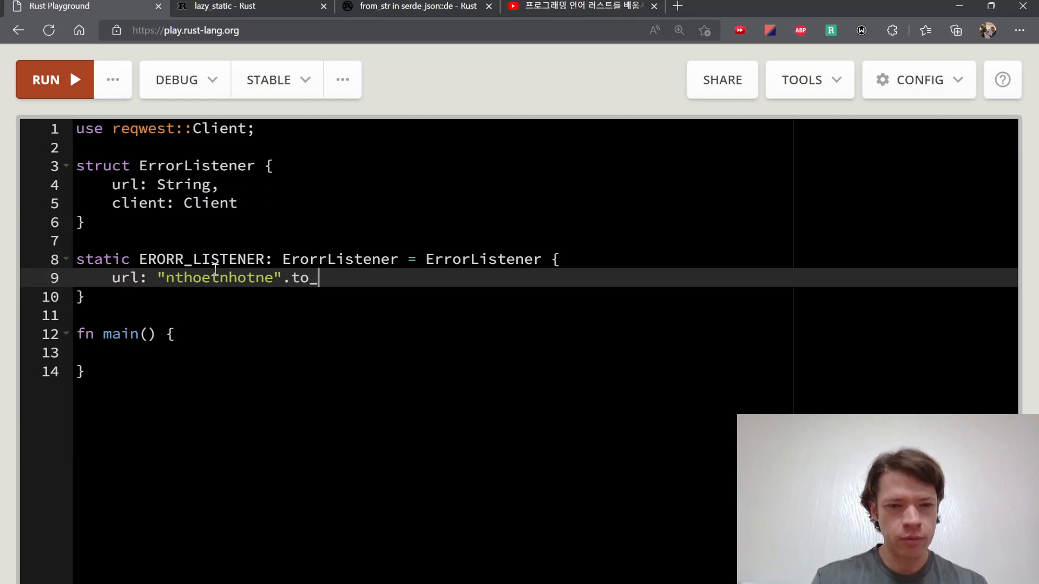
pyautogui.write('string(),')
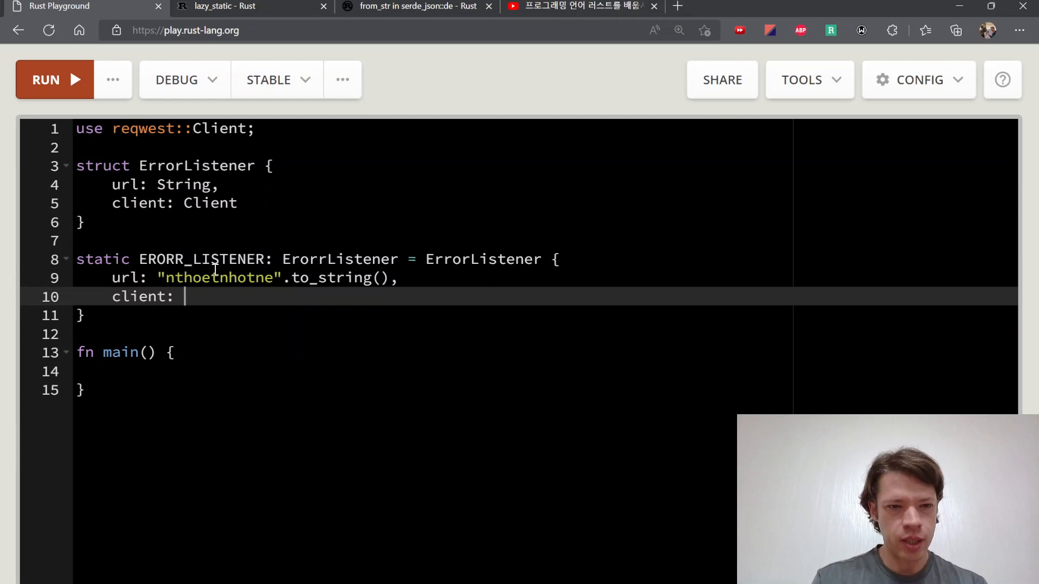
pyautogui.write('Clien')
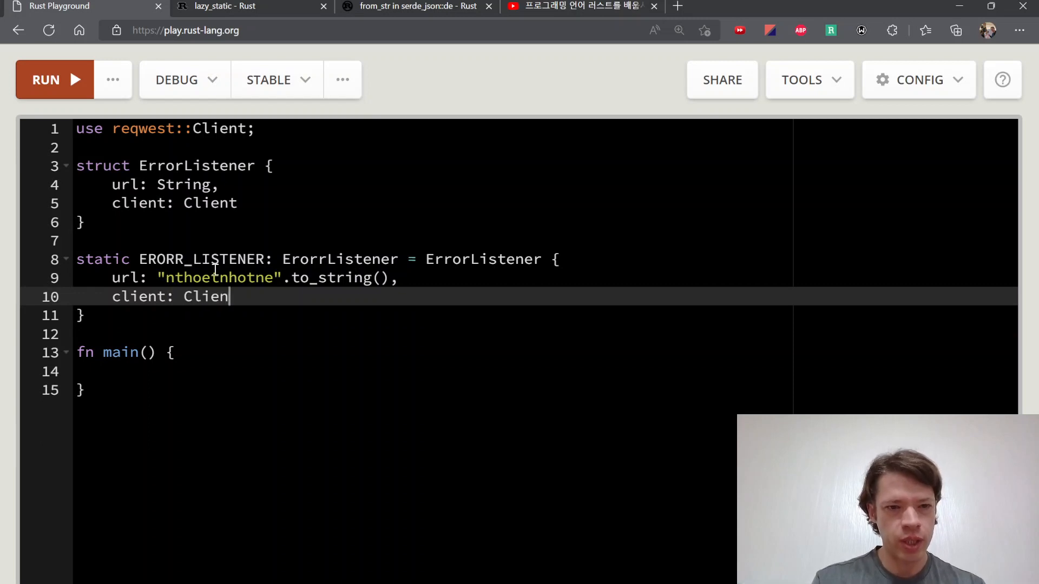
pyautogui.write('t::default()')
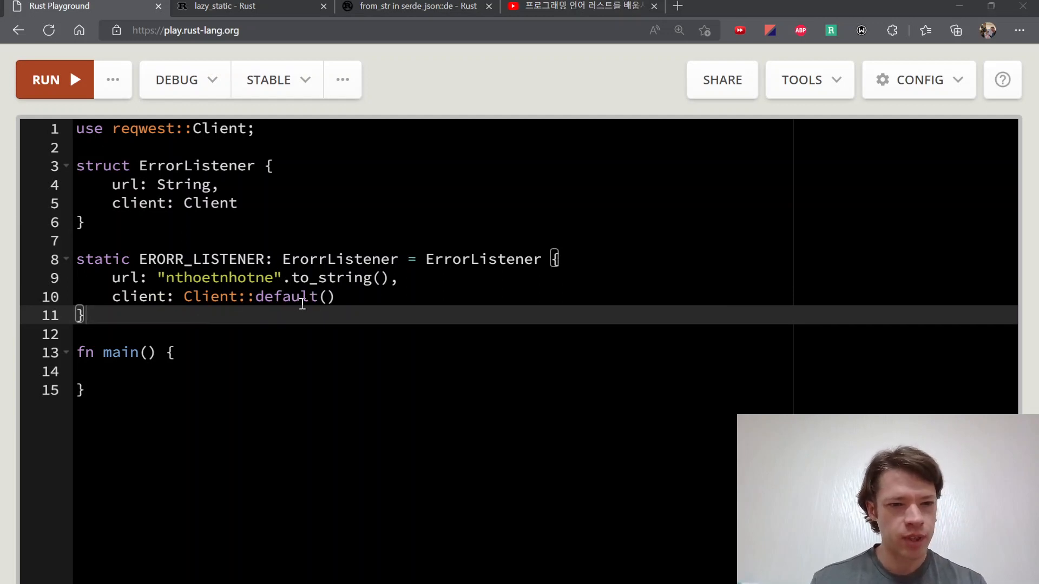
# Run the code and add the missing ';' after the static's closing brace
pyautogui.click(54, 79)
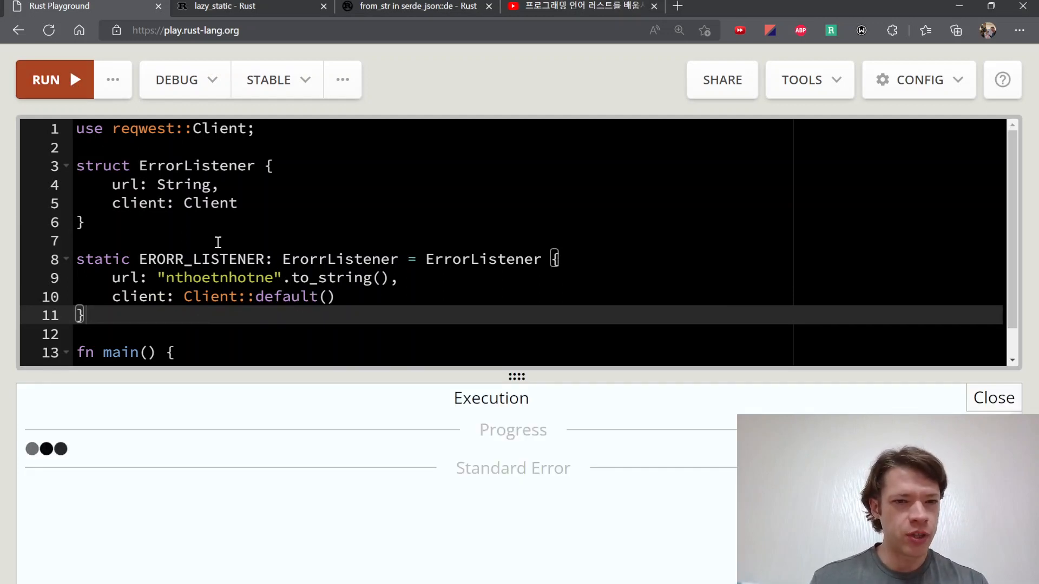
pyautogui.click(54, 79)
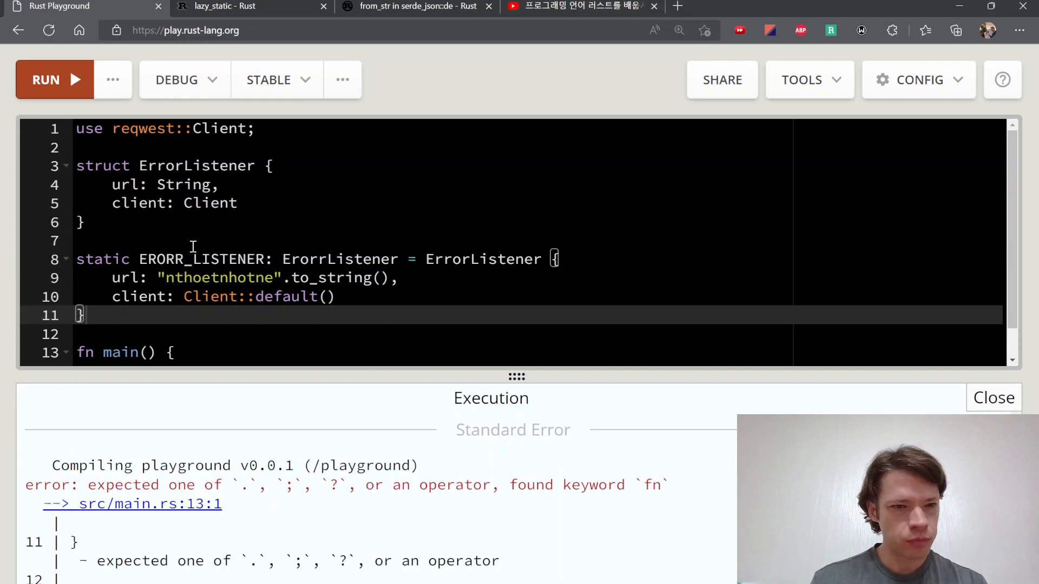
pyautogui.moveTo(294, 164)
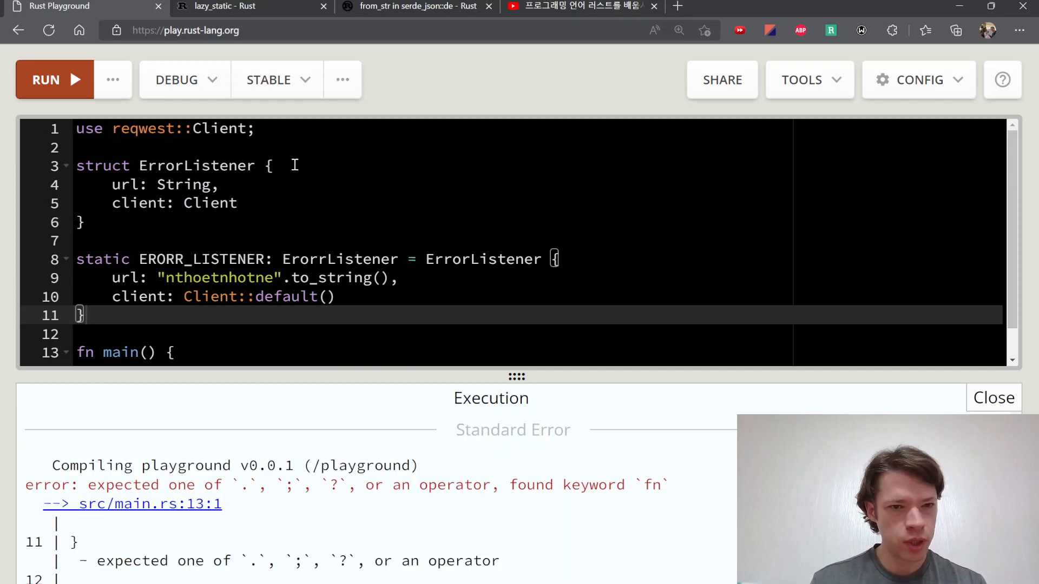
pyautogui.click(341, 297)
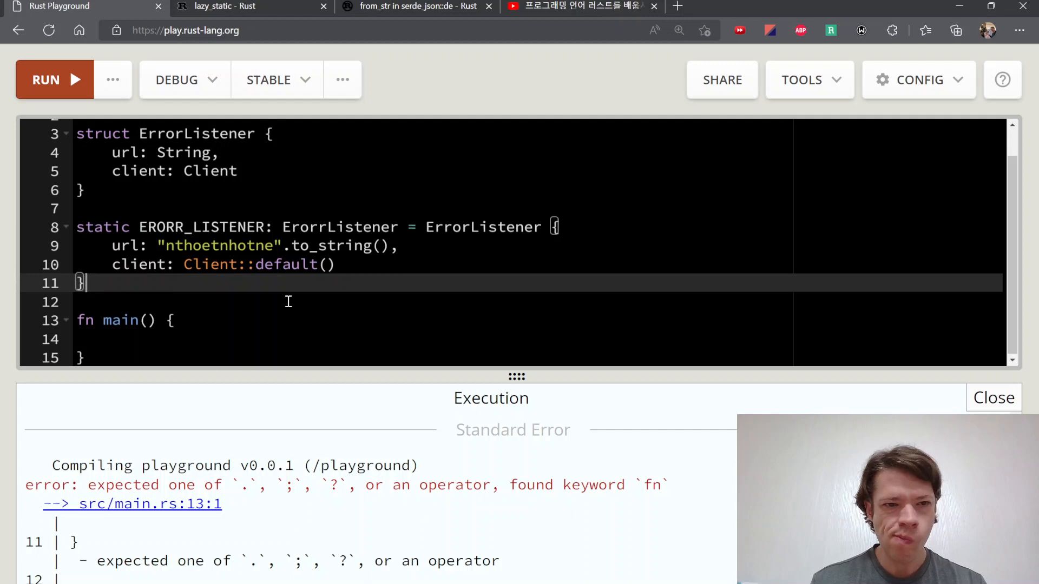
pyautogui.write(';;')
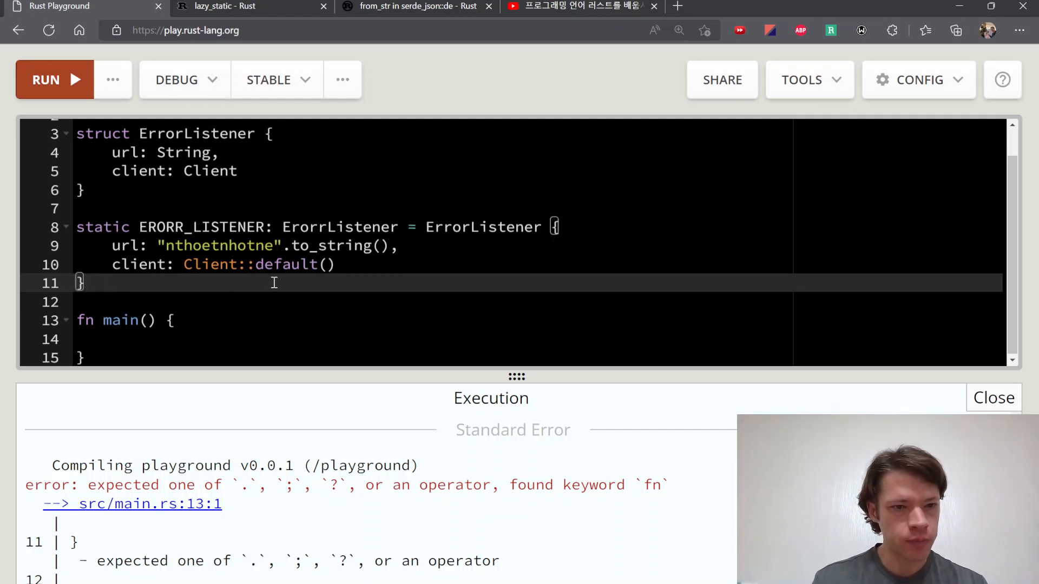
pyautogui.moveTo(390, 325)
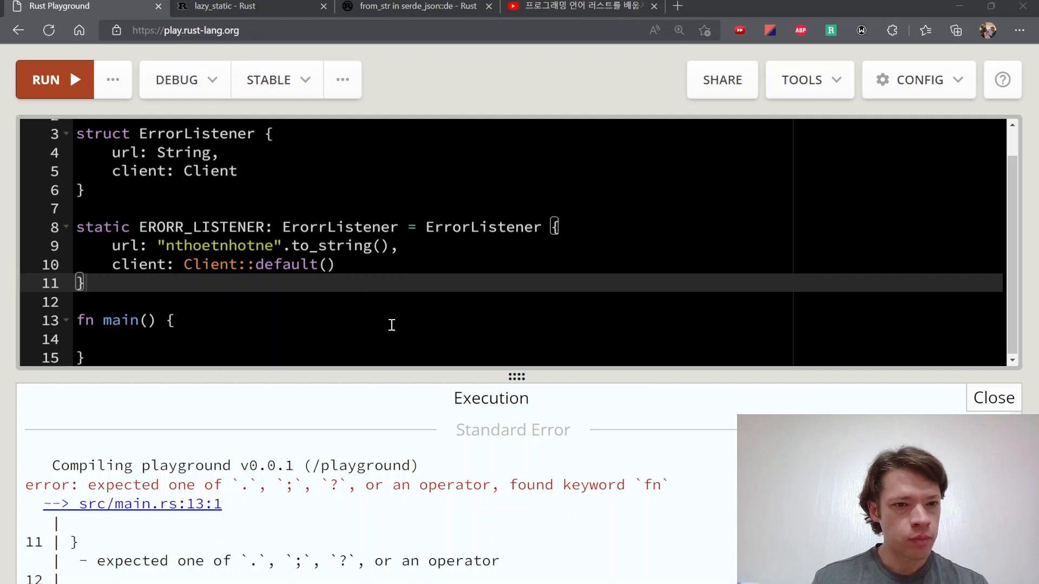
pyautogui.write(';')
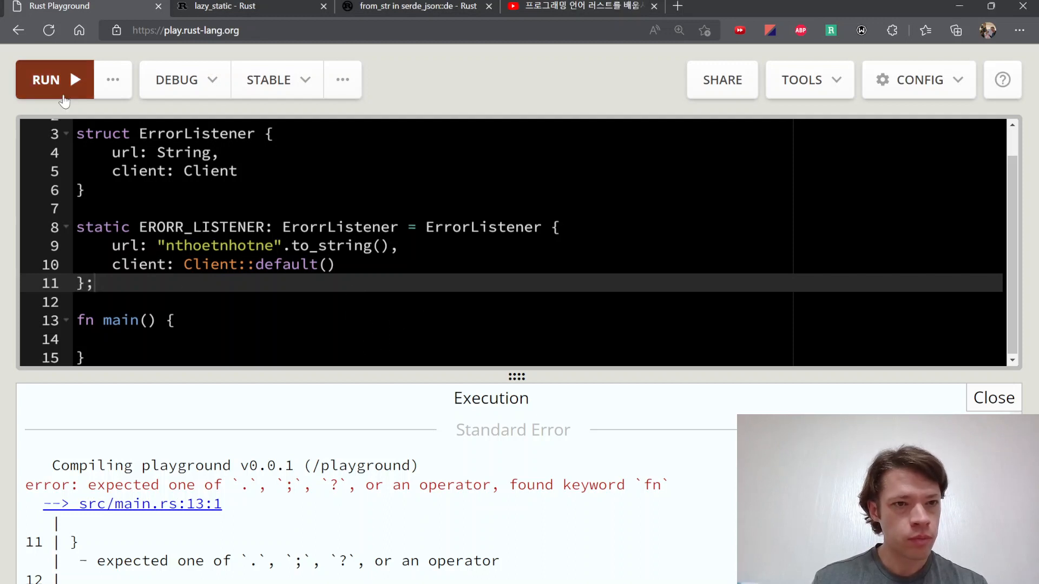
# Correct the ErorrListener type to ErrorListener, rerun, read the E0015 non-const errors, and reopen lazy_static docs
pyautogui.click(46, 79)
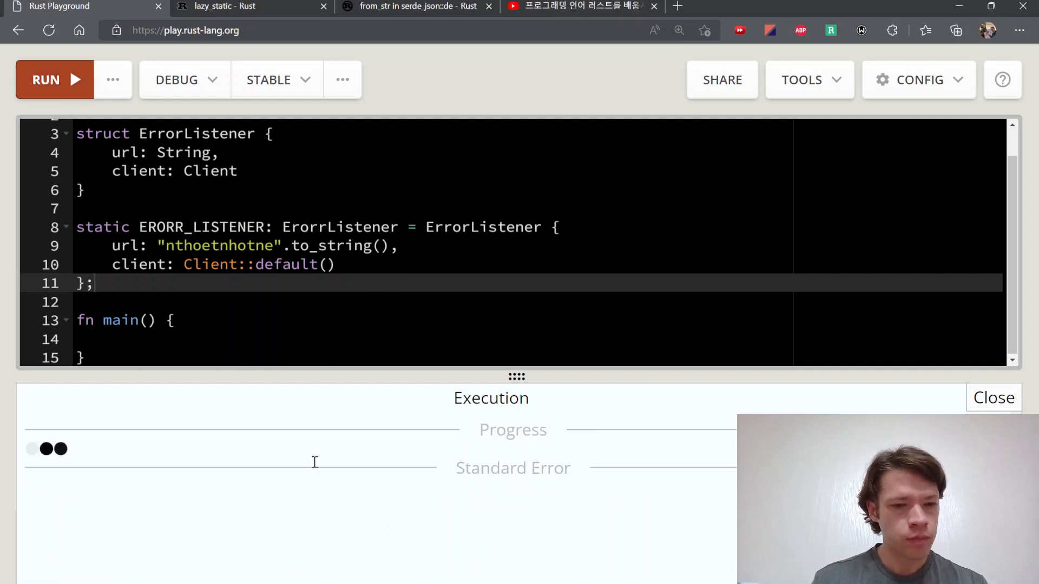
pyautogui.click(54, 79)
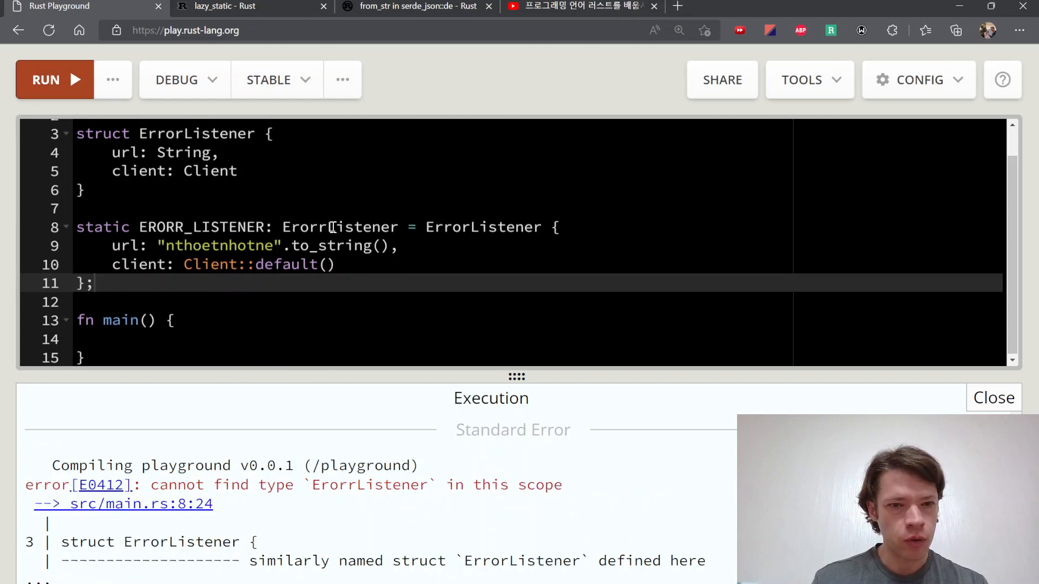
pyautogui.click(312, 227)
pyautogui.write('r')
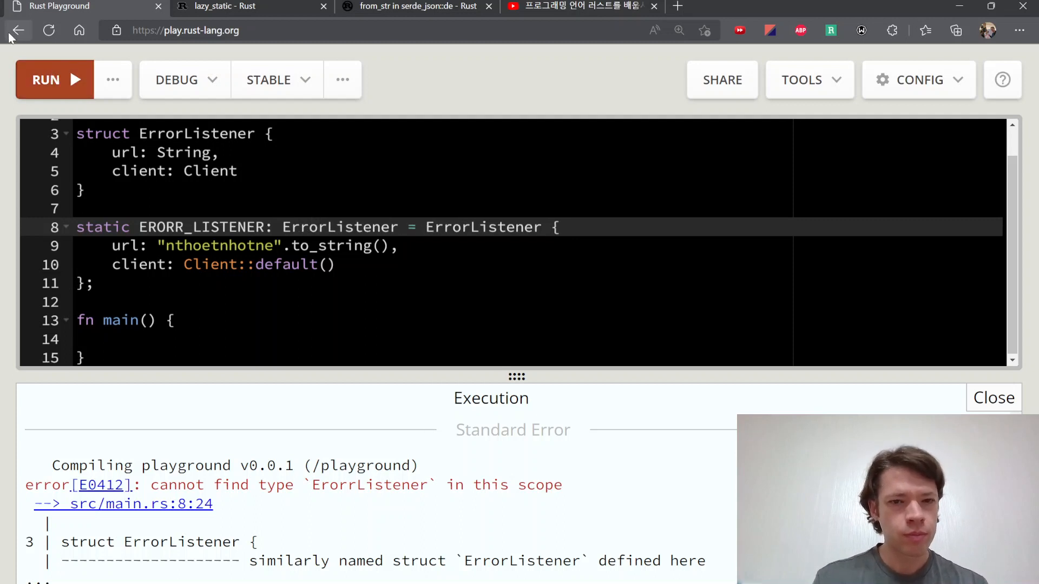
pyautogui.click(54, 79)
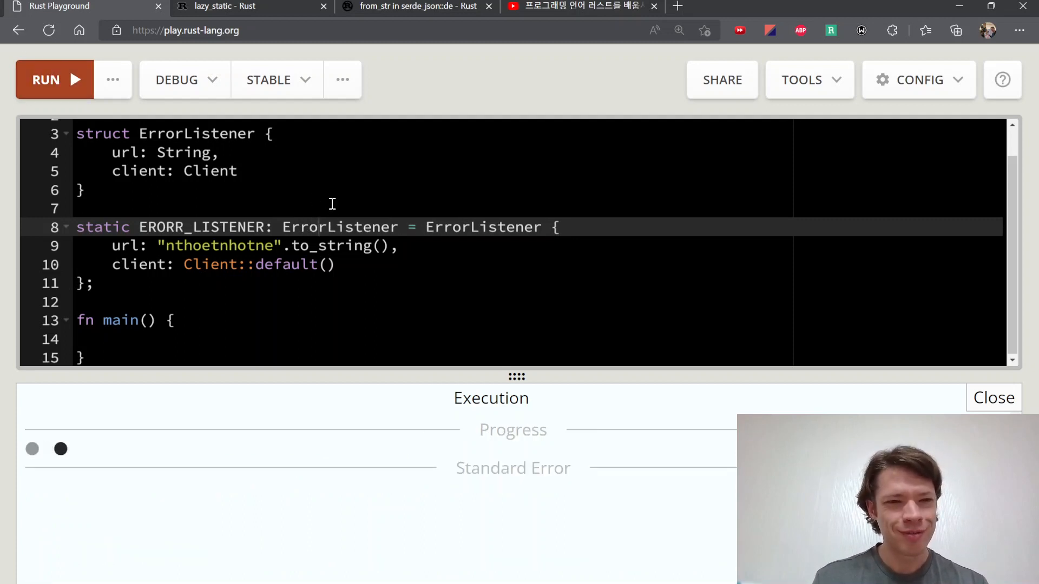
pyautogui.click(54, 79)
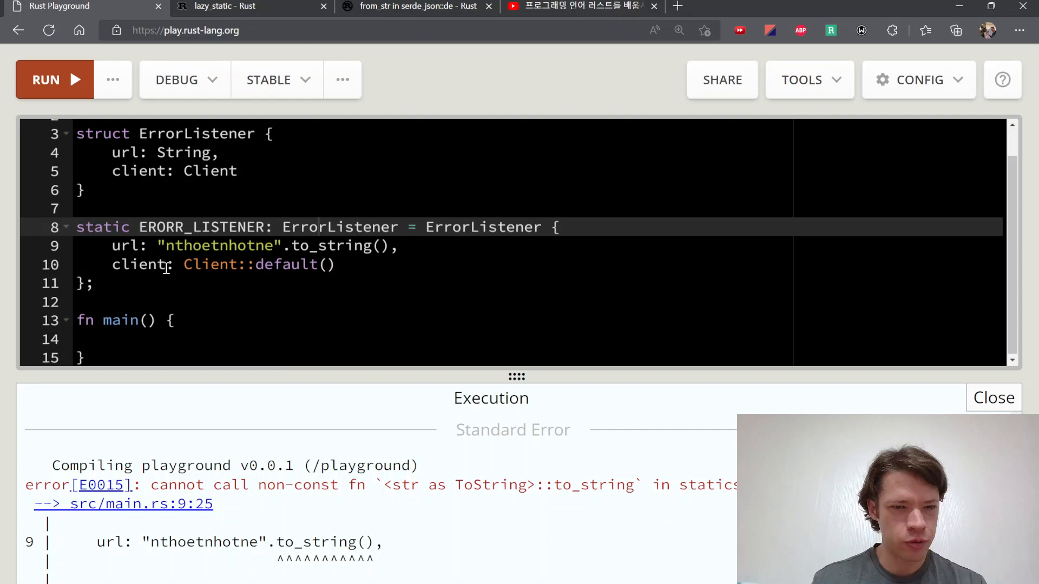
pyautogui.moveTo(360, 268)
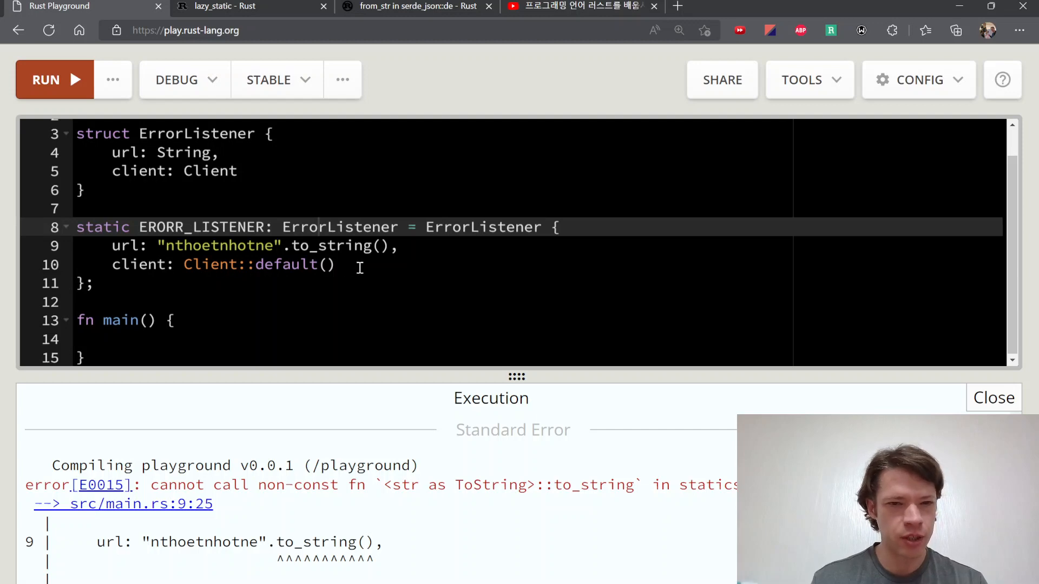
pyautogui.click(97, 283)
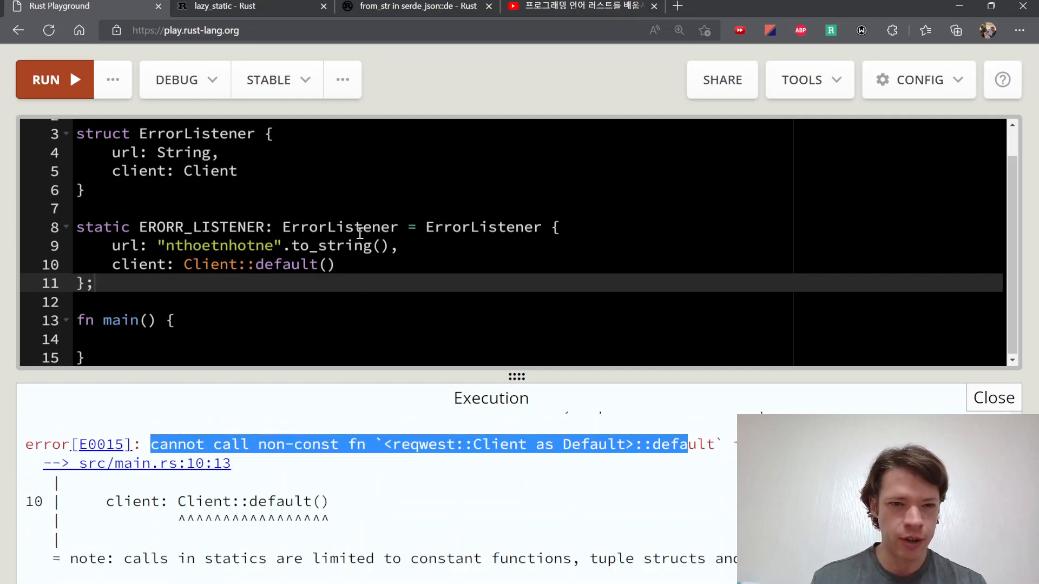
pyautogui.click(234, 7)
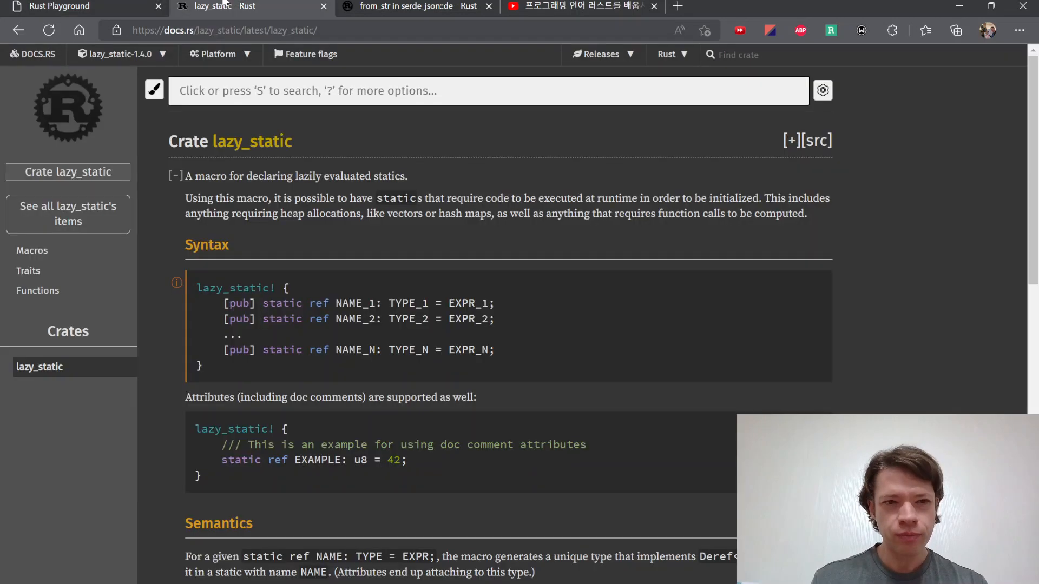
# Read the lazy_static runtime-statics sentence and Syntax section, then return to the Playground code
pyautogui.moveTo(281, 175); pyautogui.dragTo(404, 175)
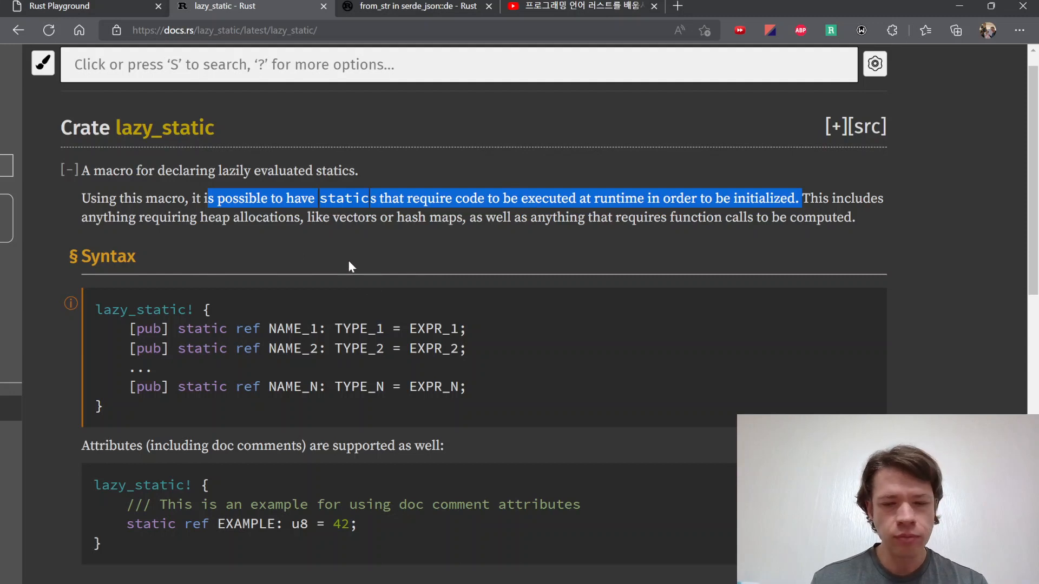
pyautogui.moveTo(351, 233)
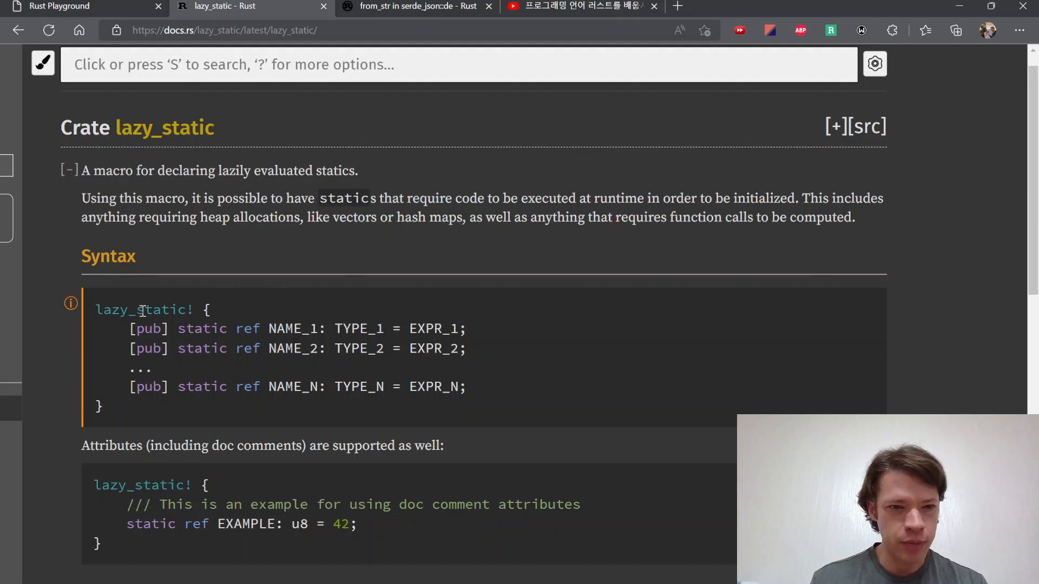
pyautogui.moveTo(187, 386)
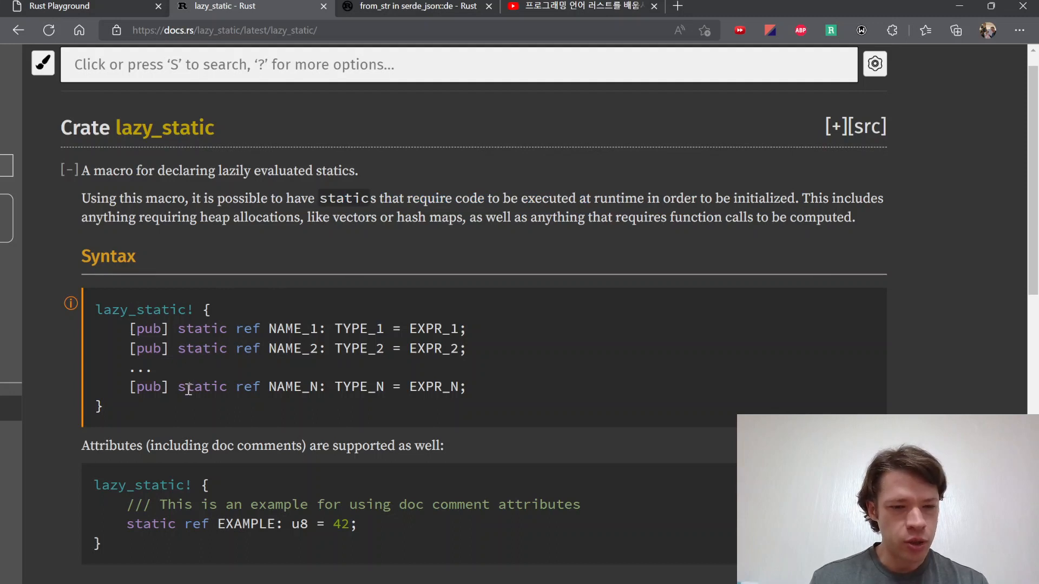
pyautogui.moveTo(240, 328)
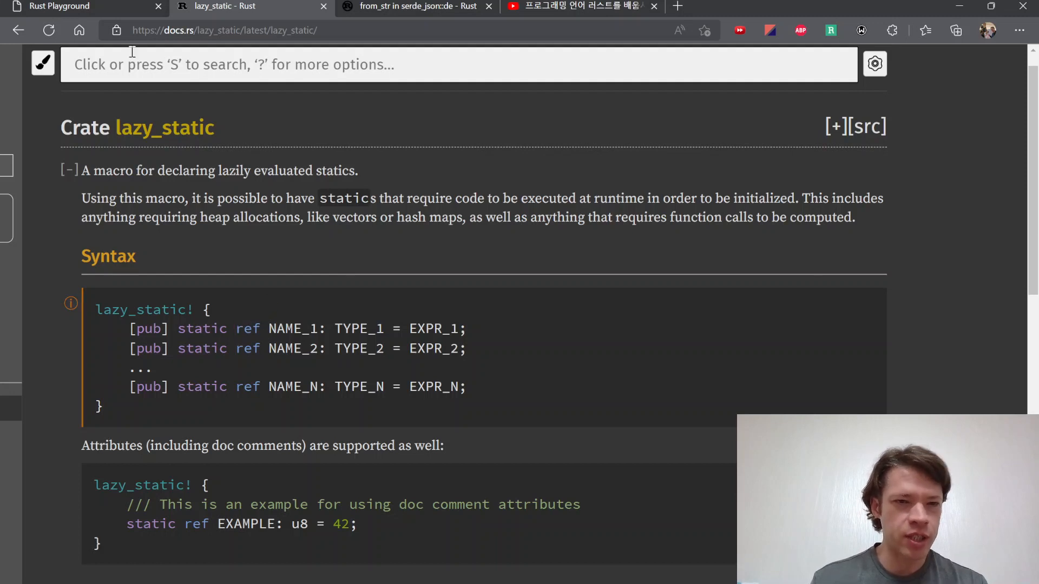
pyautogui.click(60, 7)
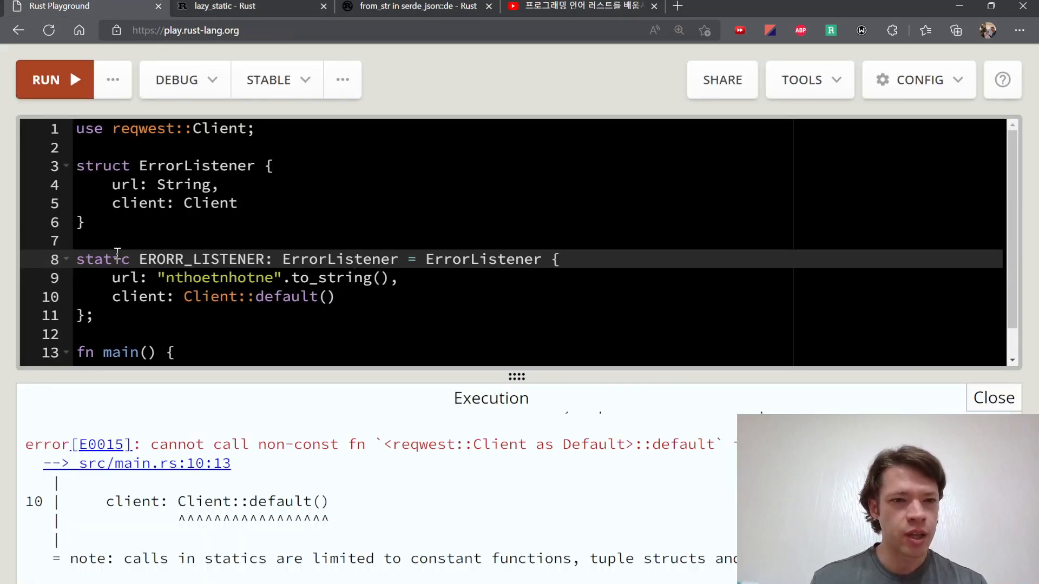
# Wrap the static in lazy_static! { static ref ... } and run, hitting a missing-macro error
pyautogui.write('lazy')
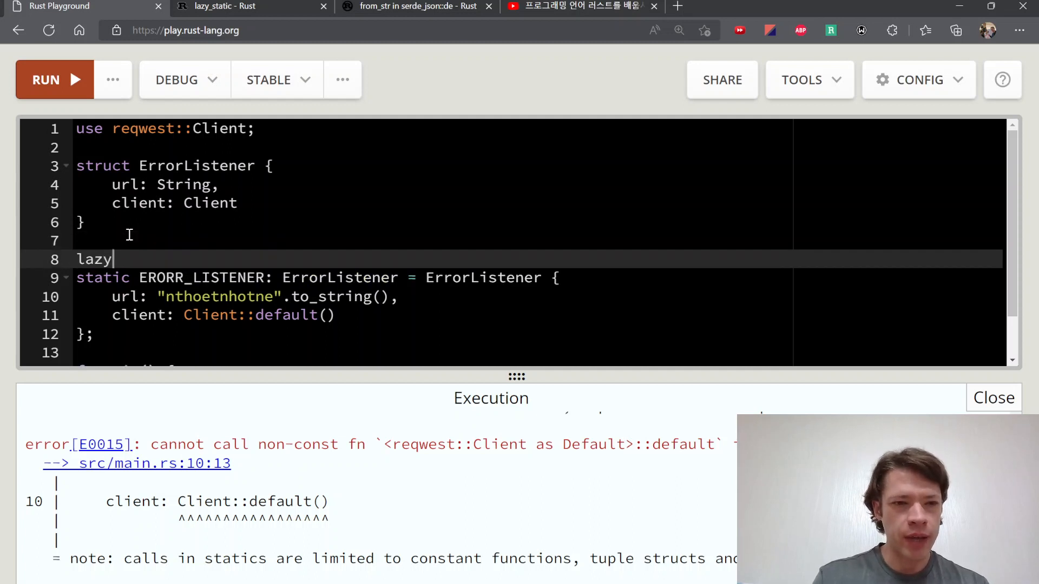
pyautogui.write('_static! {')
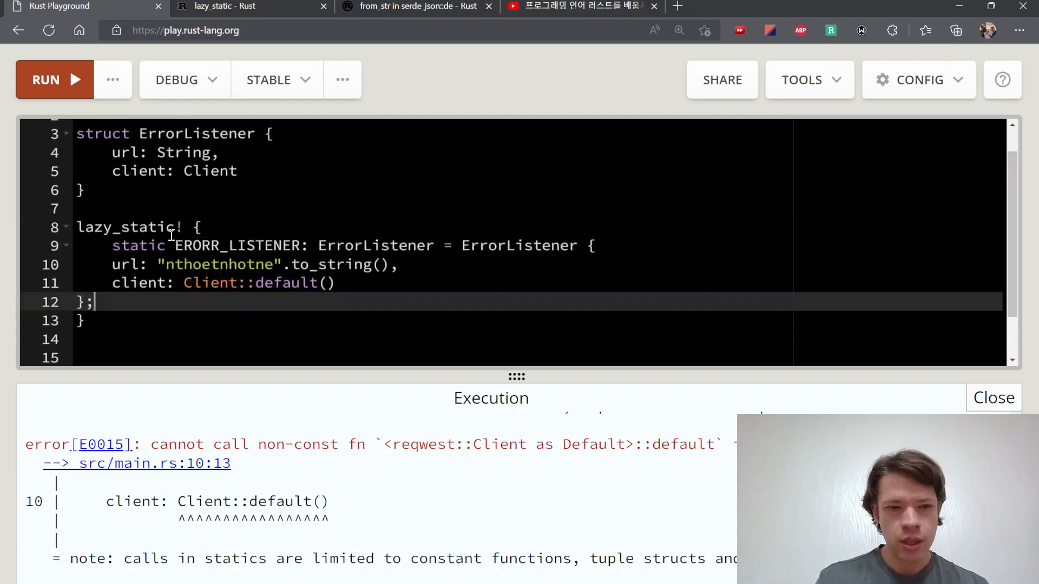
pyautogui.write('ref')
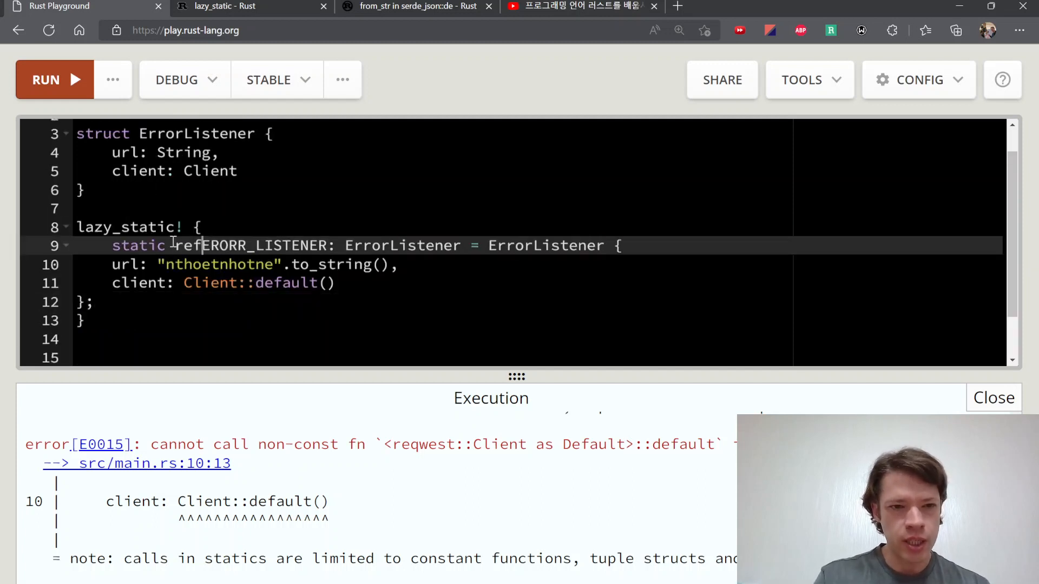
pyautogui.click(46, 79)
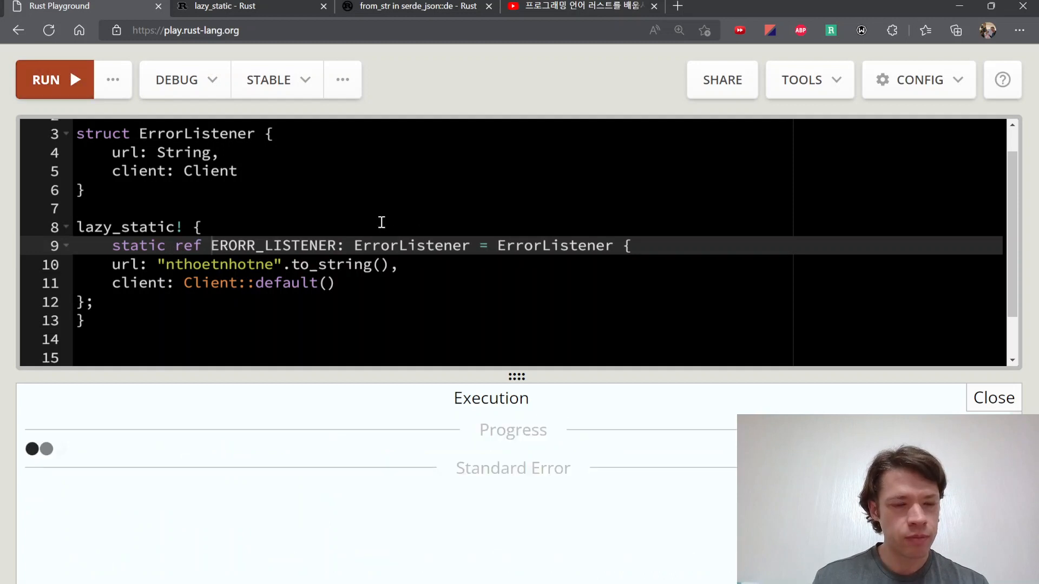
pyautogui.click(54, 79)
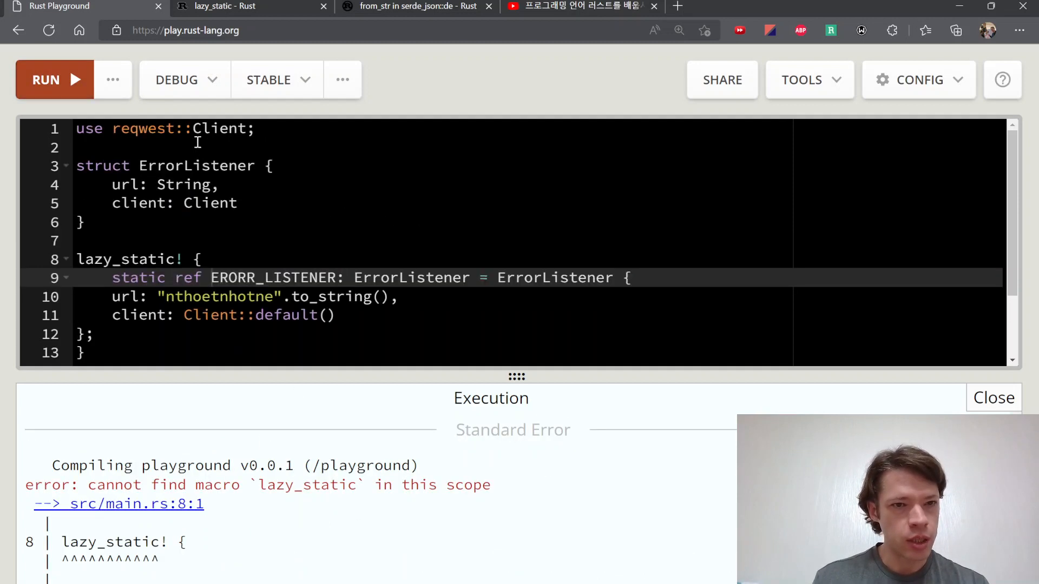
# Add use lazy_static::lazy_static; on line 2 and run; the build finishes with two warnings
pyautogui.write('use lazy_static; // 1.4.0')
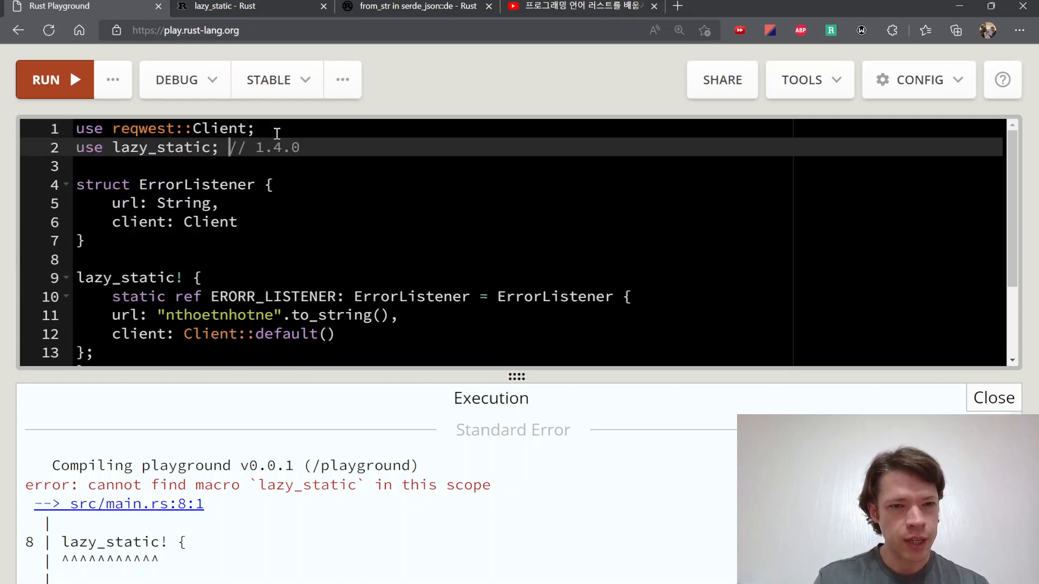
pyautogui.write('::lazy_')
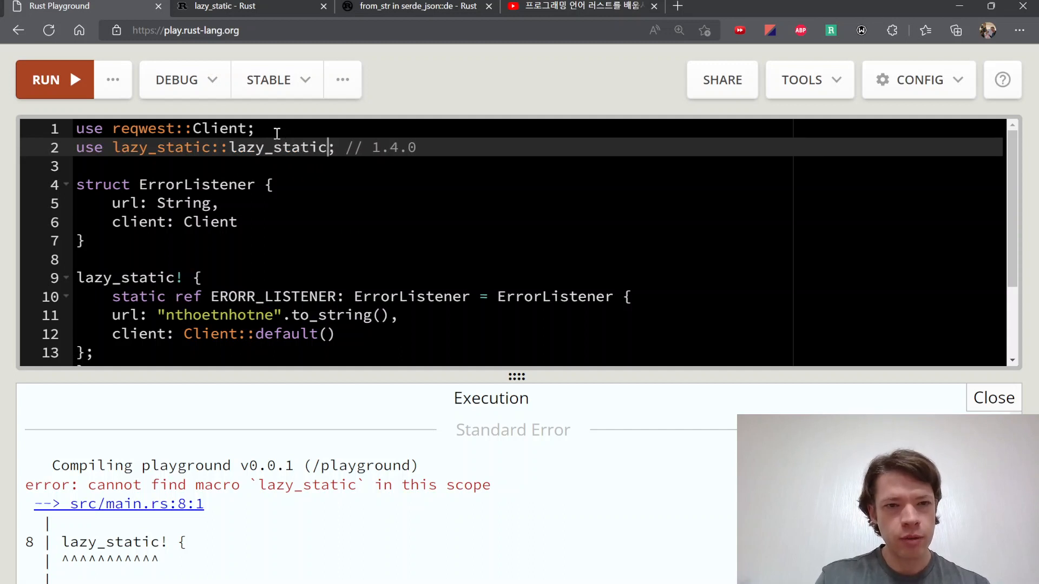
pyautogui.click(46, 79)
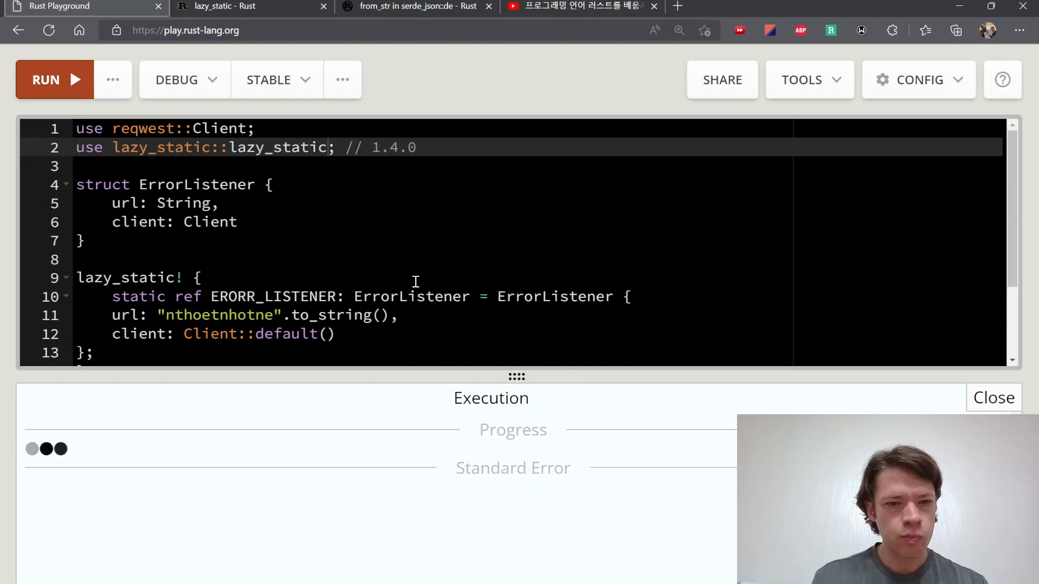
pyautogui.click(54, 78)
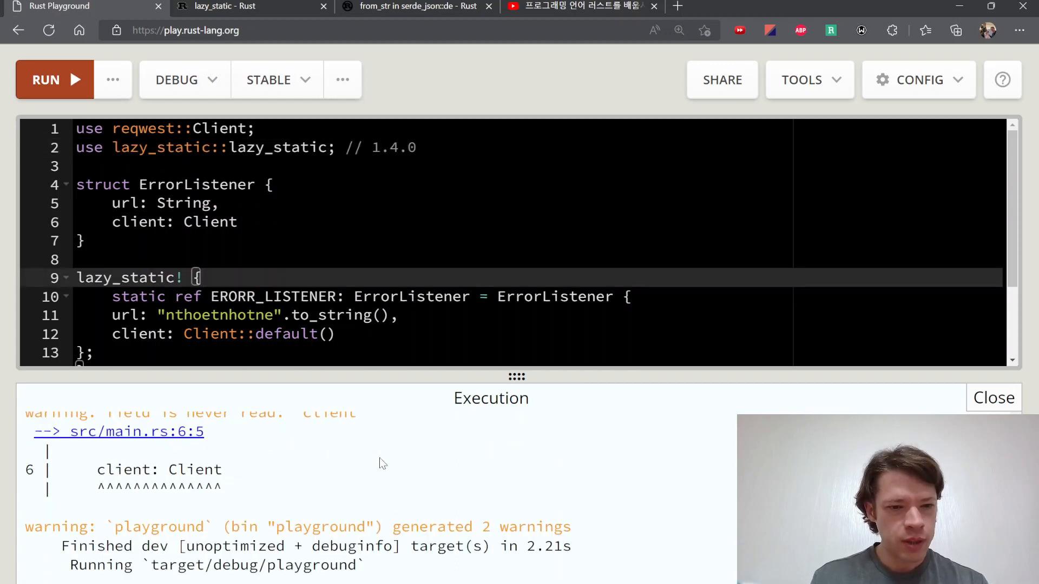
# Add impl ErrorListener with check_for_error returning Ok(()), plus do_stuff and check_something_else calling ERROR_LISTENER.check_for_error().unwrap()
pyautogui.scroll(-3)
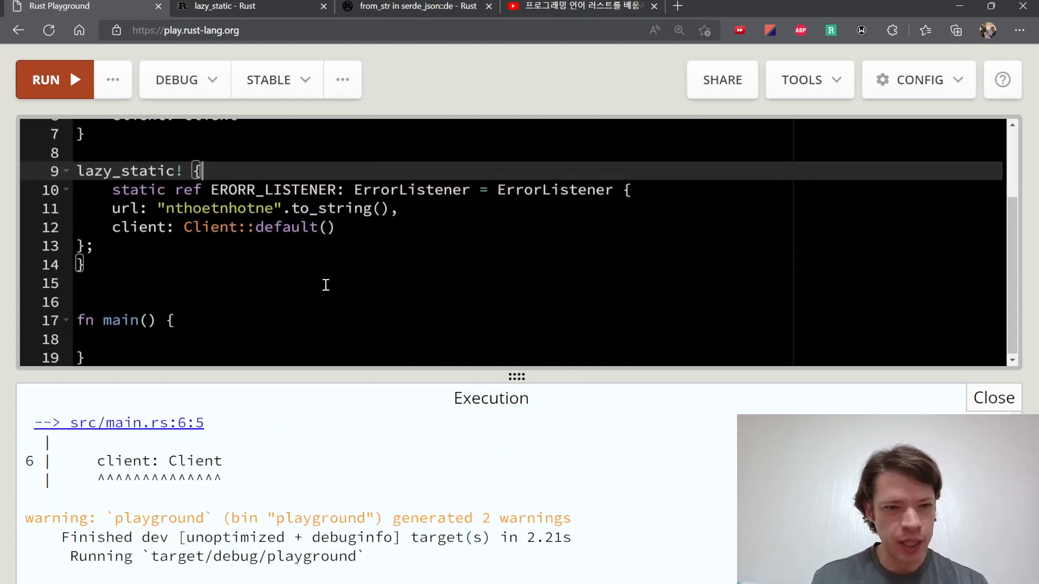
pyautogui.moveTo(433, 340)
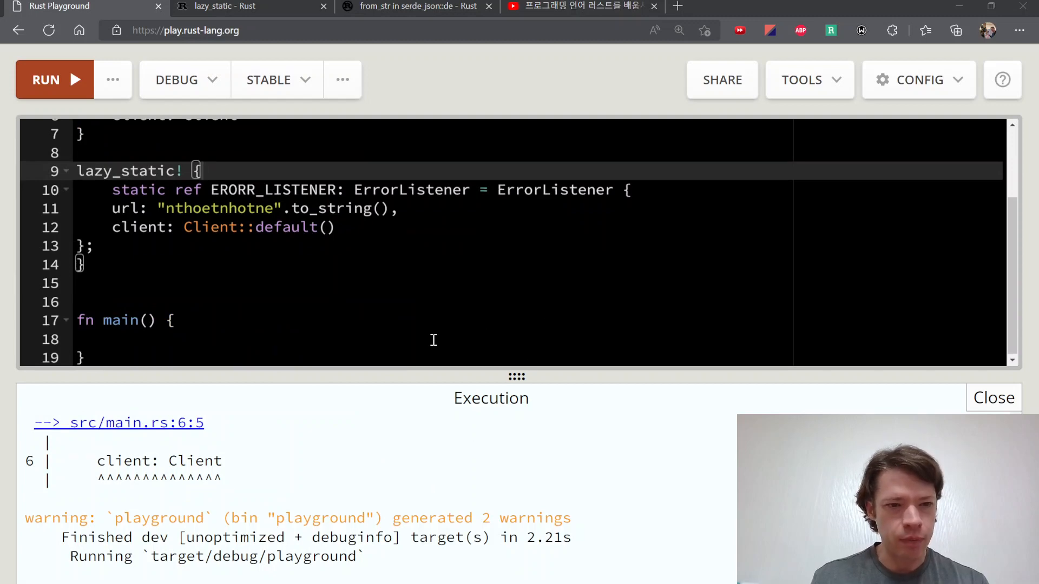
pyautogui.moveTo(66, 355)
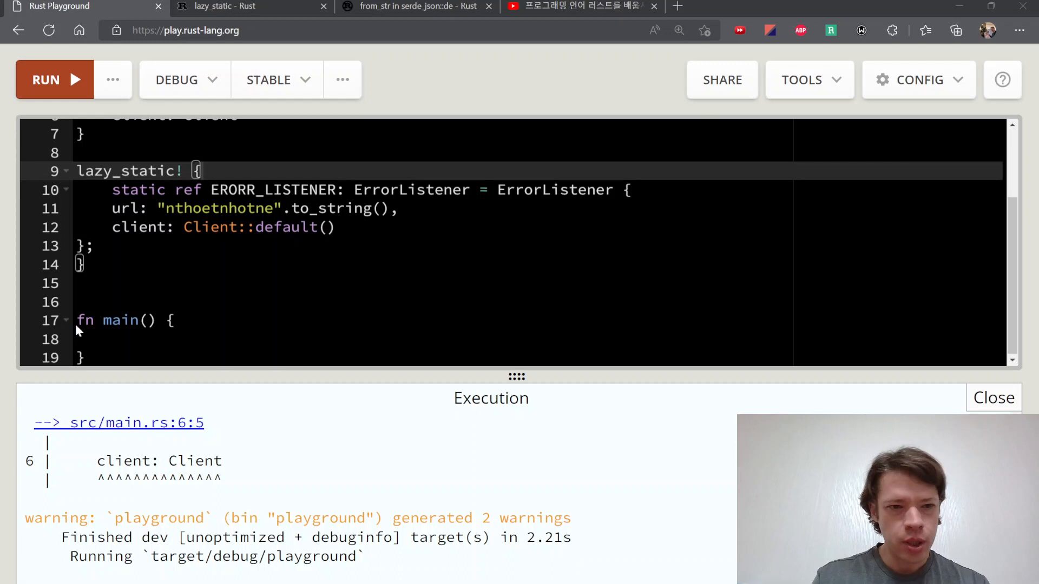
pyautogui.scroll(3)
pyautogui.write('Ok(())')
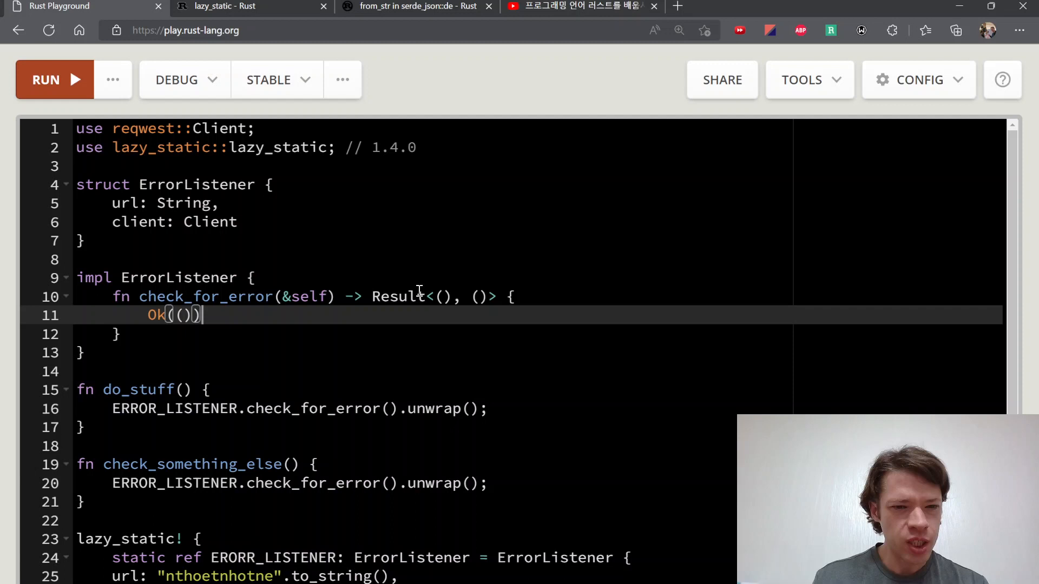
# Call do_stuff() and check_something_else() inside main
pyautogui.scroll(-3)
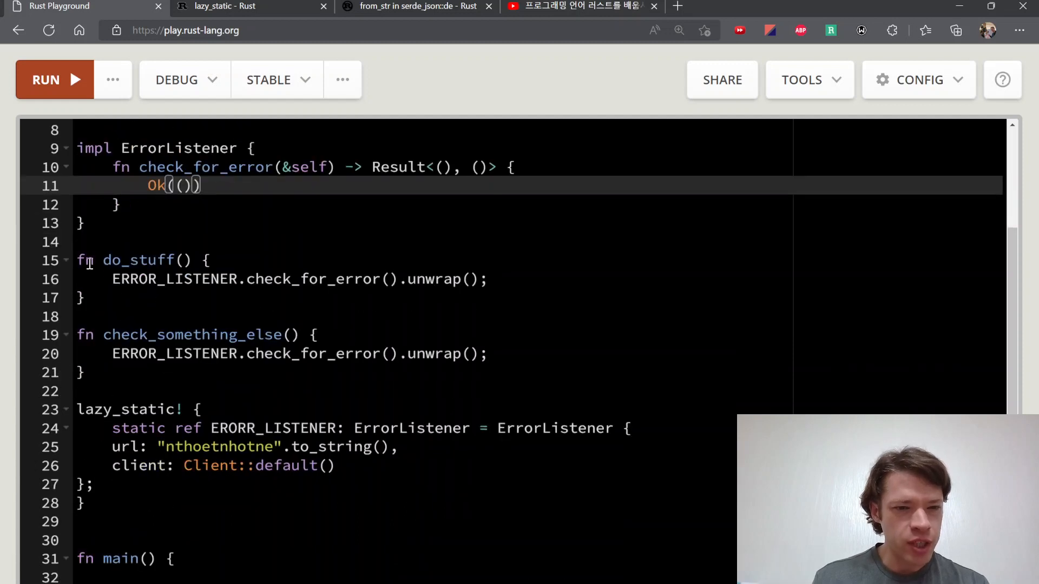
pyautogui.click(312, 279)
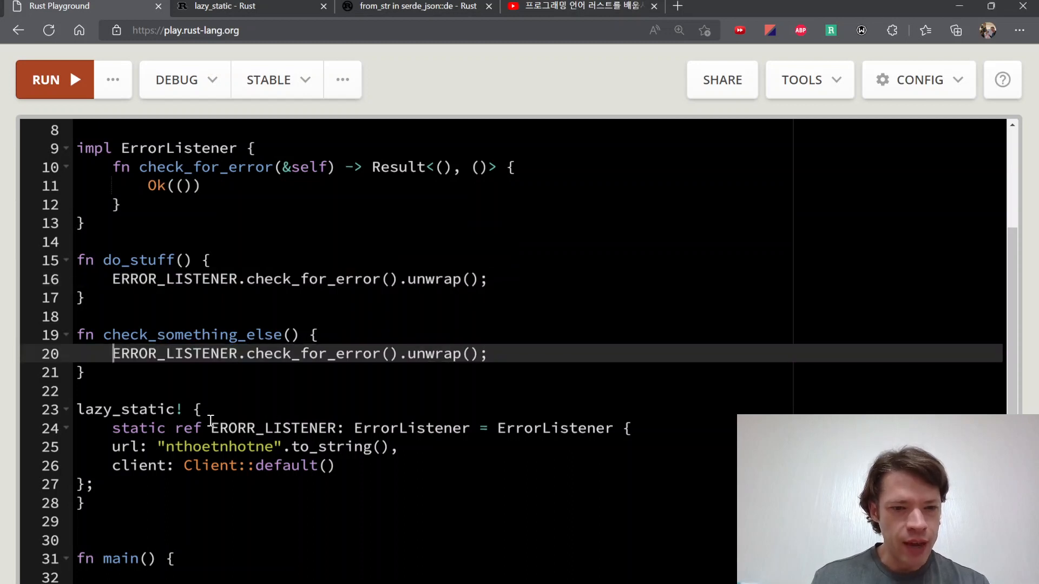
pyautogui.click(249, 515)
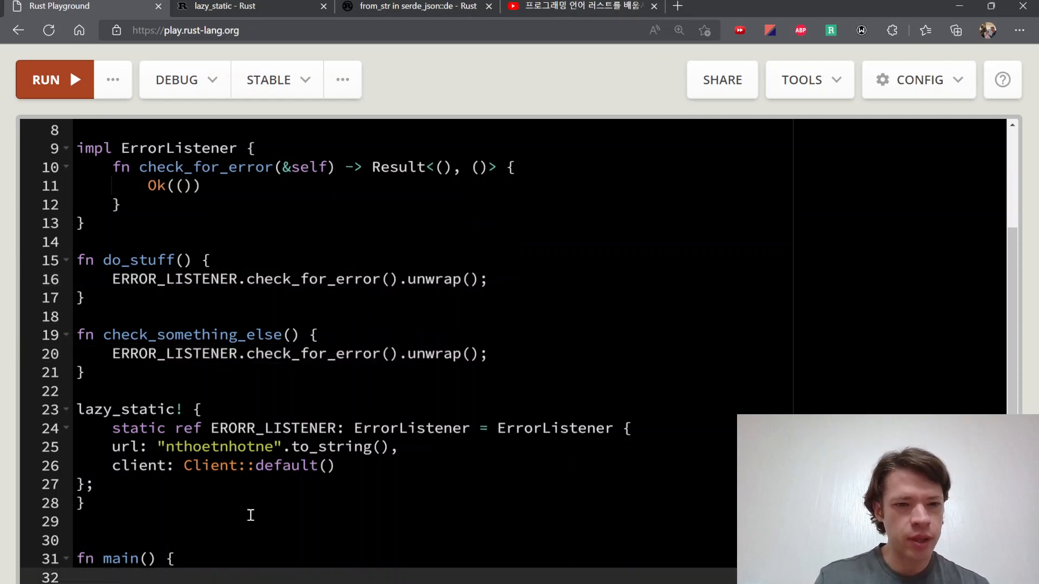
pyautogui.write('d')
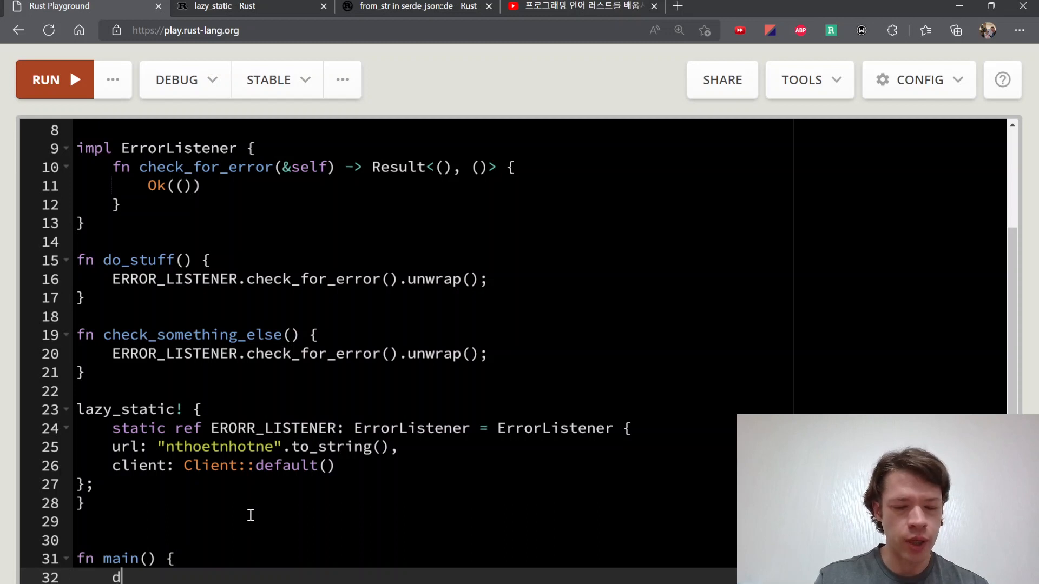
pyautogui.write('o_stuff()')
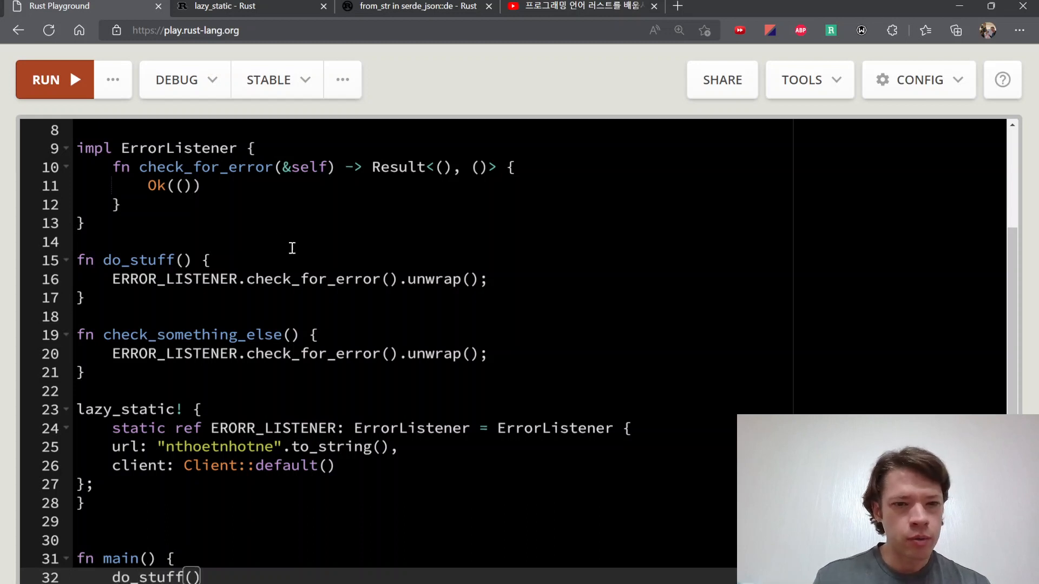
# Add println!("Doing stuff. Is there an error?") and a "...stuff. Any errors?" message, then format with Rustfmt
pyautogui.write('println!()')
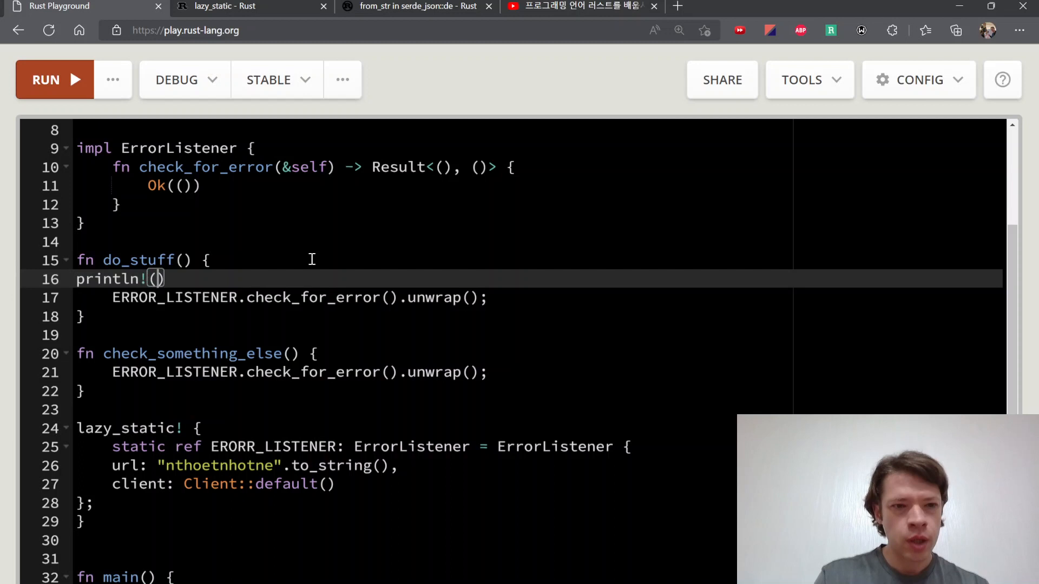
pyautogui.write('"Doing stuff"')
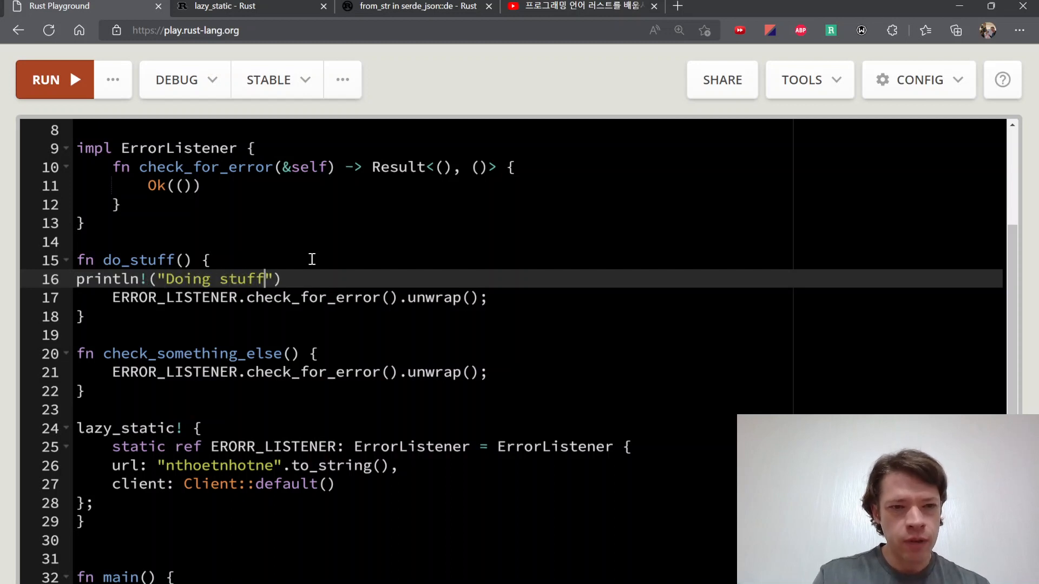
pyautogui.write('. Is there an')
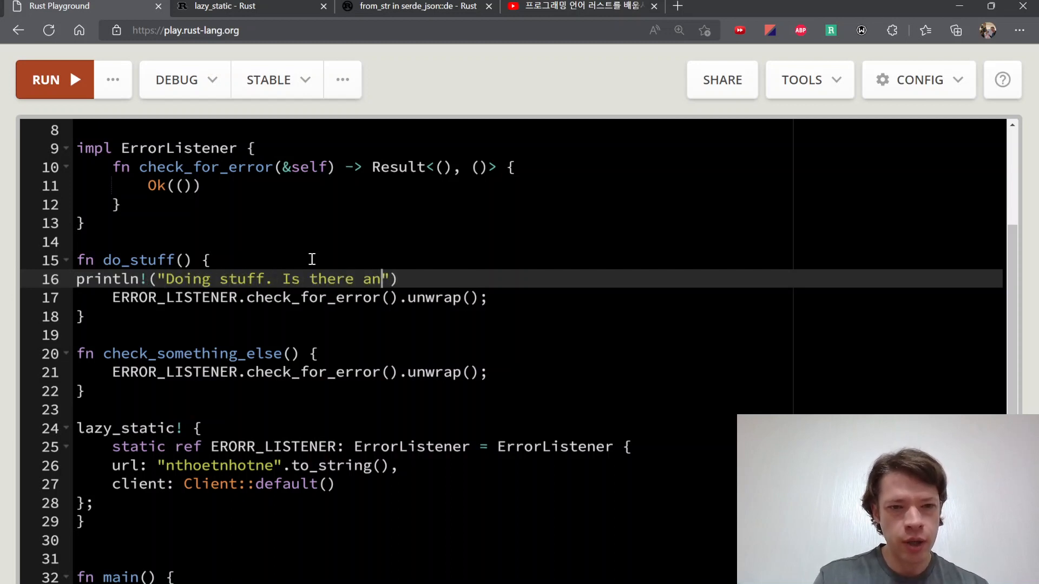
pyautogui.write('error?");')
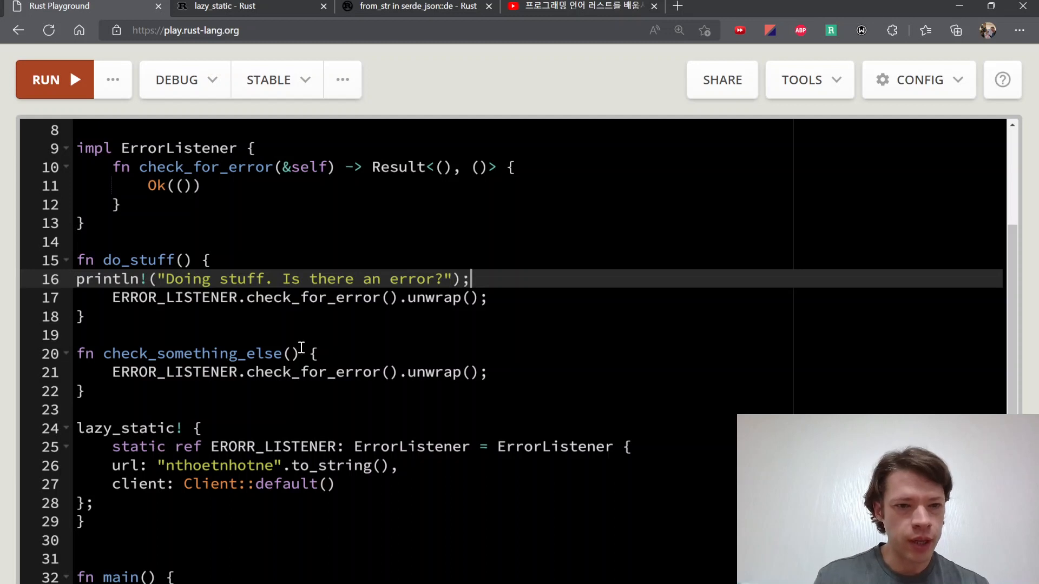
pyautogui.write('println!("Checking ")')
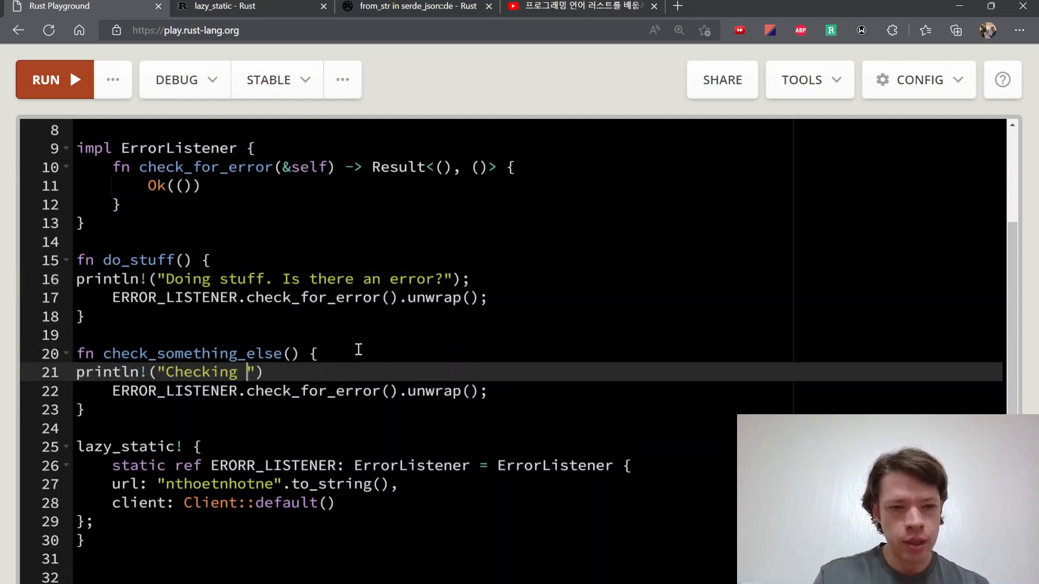
pyautogui.write('stuff. Any errors?')
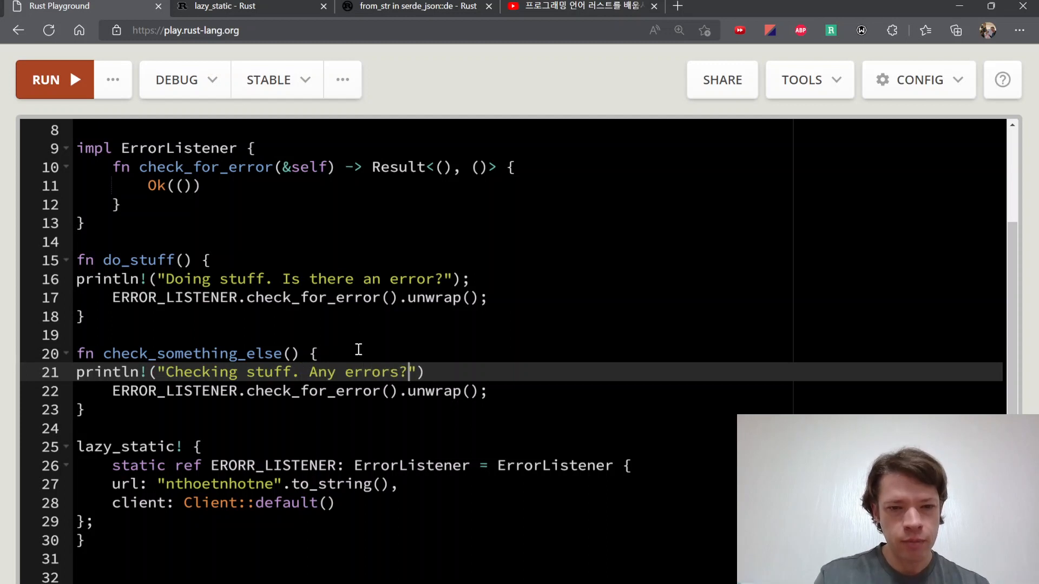
pyautogui.click(801, 79)
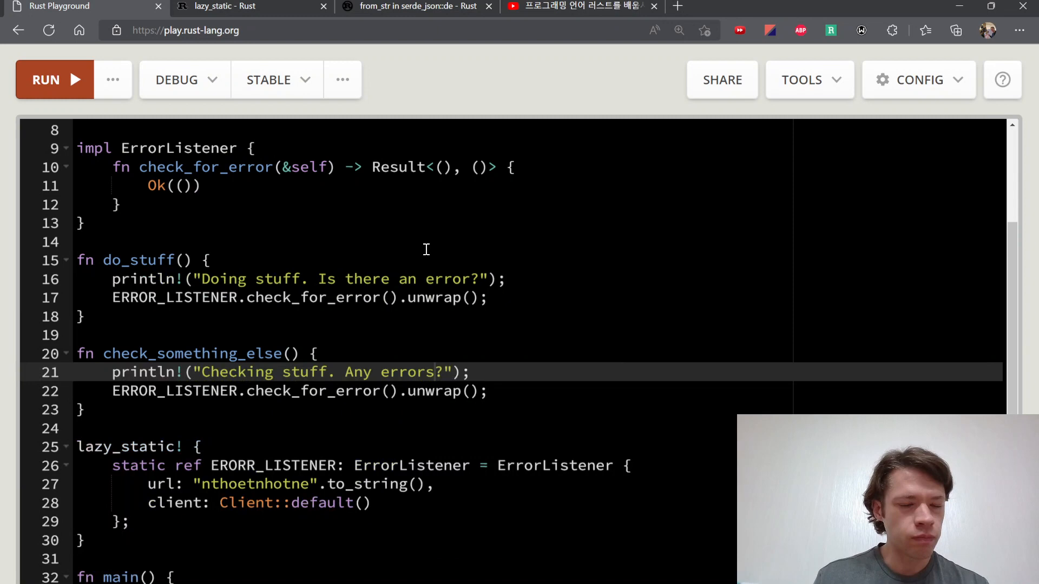
pyautogui.scroll(-3)
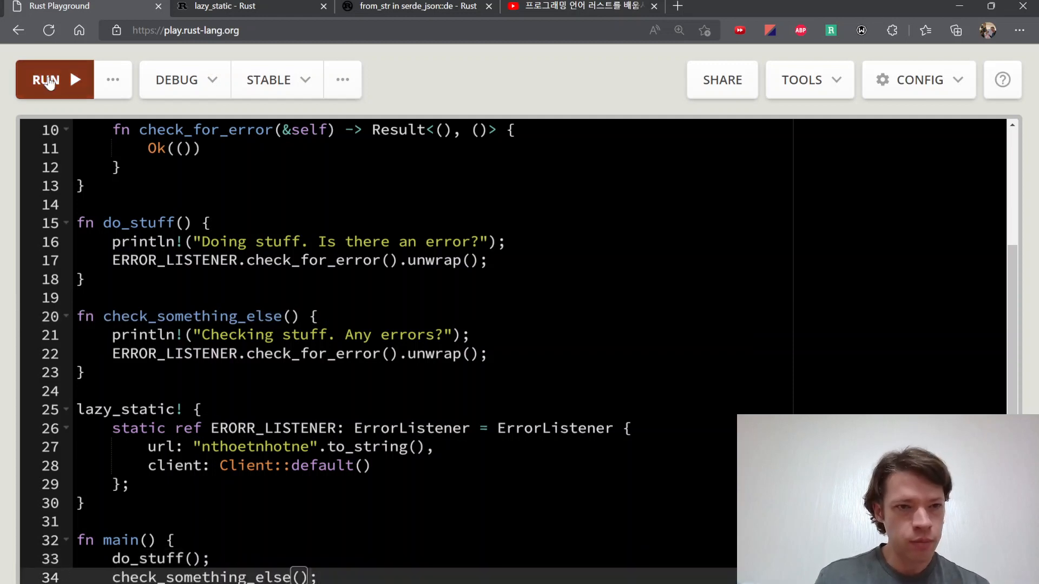
# Run, see ERROR_LISTENER not found, and rename the static from ERORR_LISTENER to ERROR_LISTENER
pyautogui.click(45, 79)
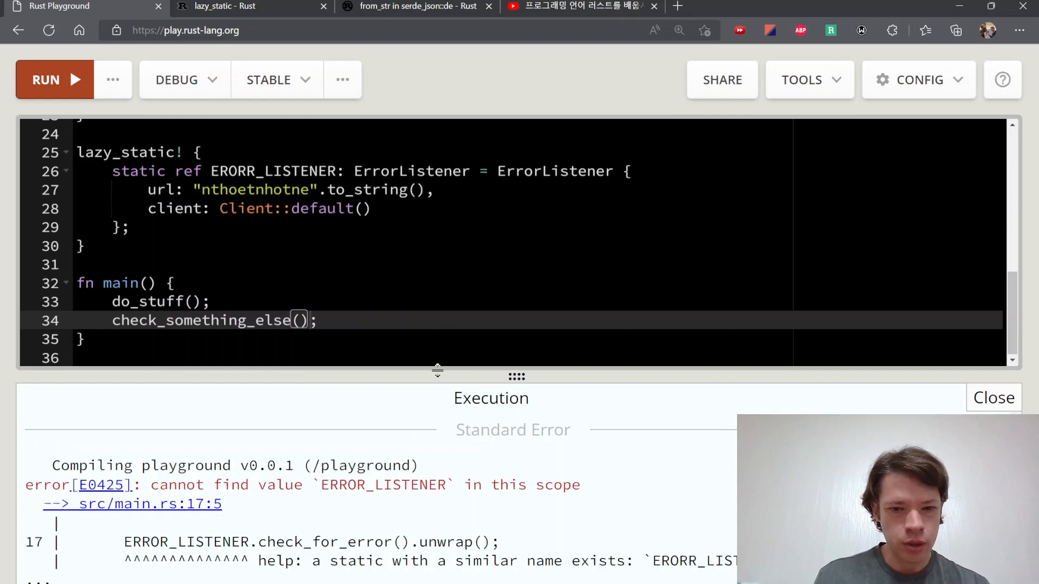
pyautogui.scroll(3)
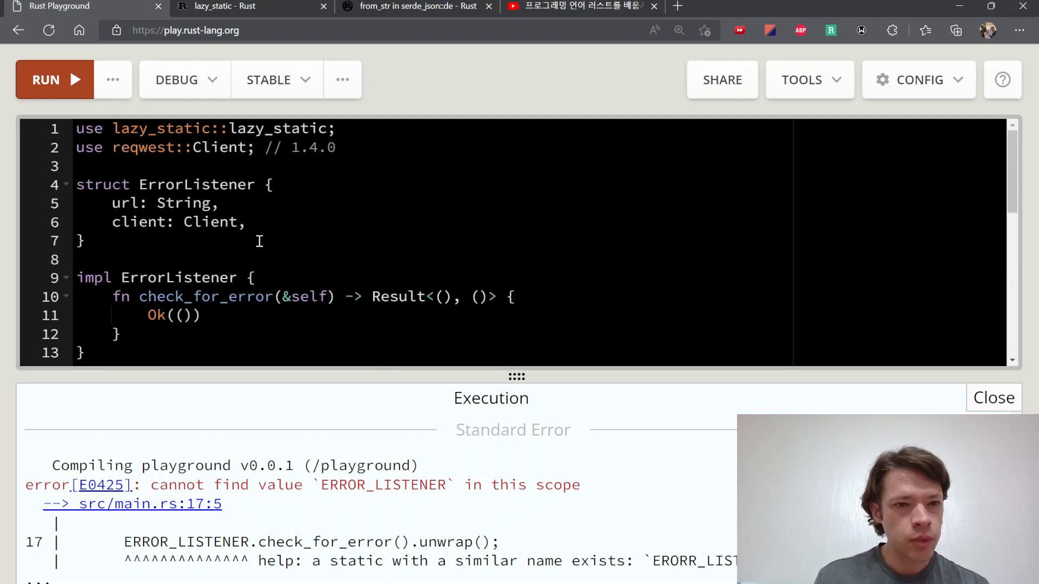
pyautogui.scroll(-3)
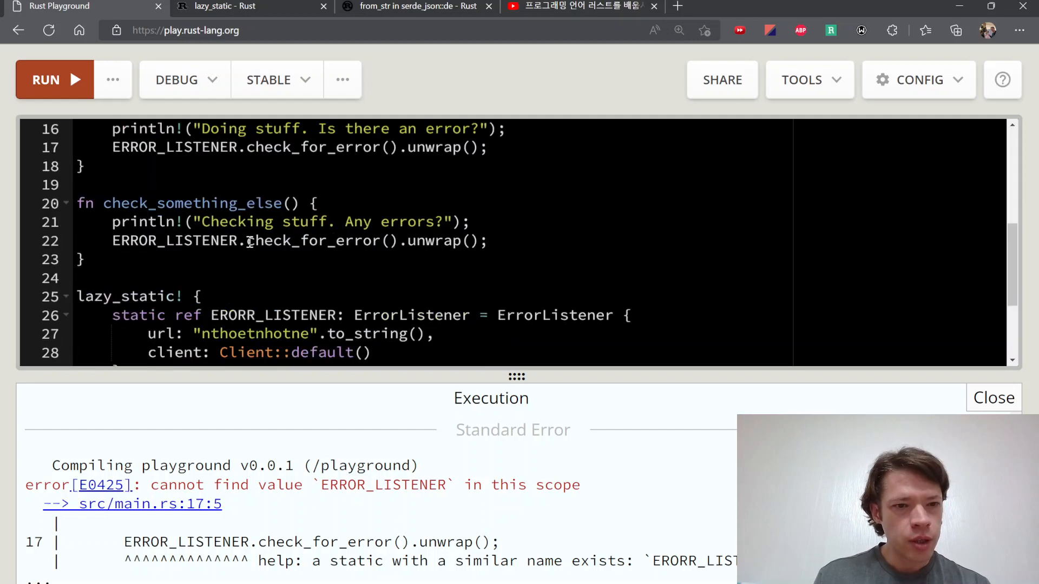
pyautogui.scroll(-3)
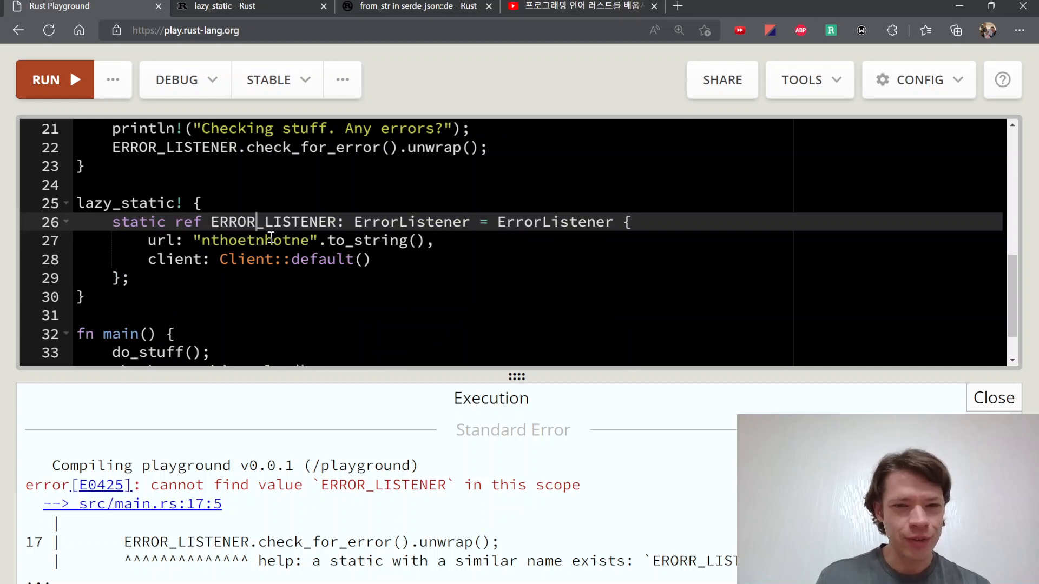
# Run the program and review its output "Doing stuff. Is there an error?" alongside the code
pyautogui.click(54, 79)
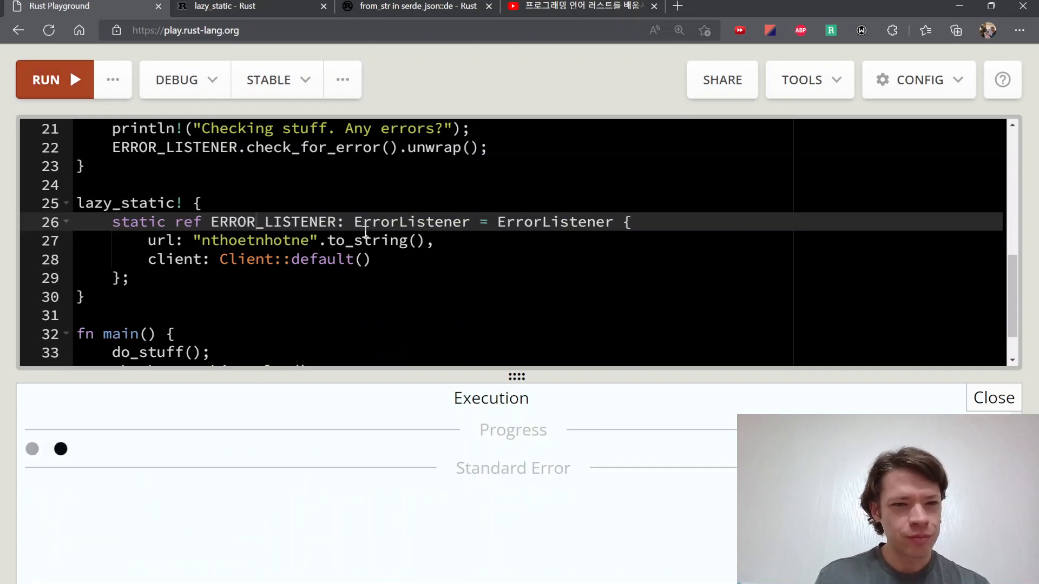
pyautogui.moveTo(350, 527)
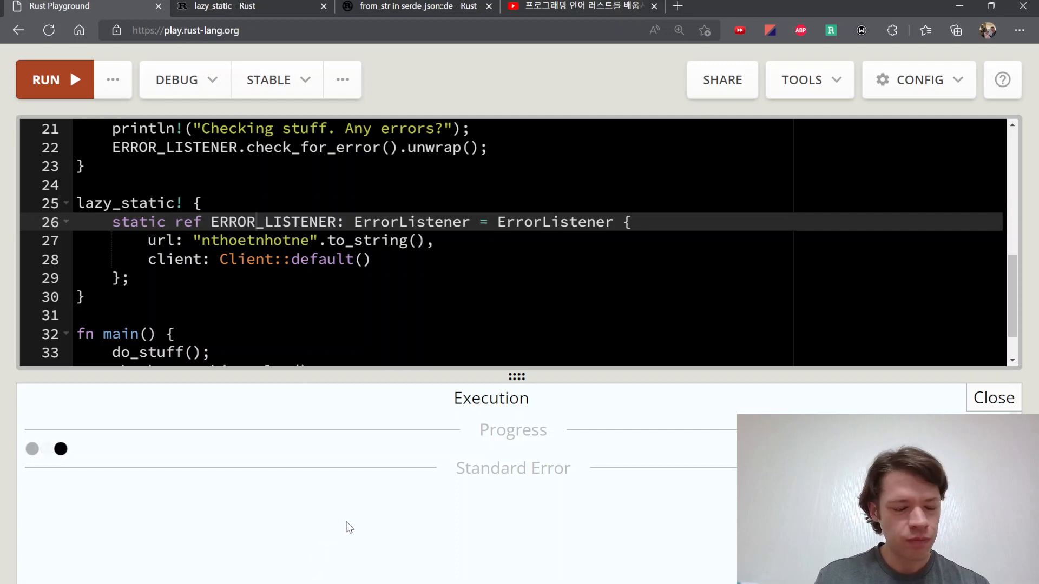
pyautogui.click(55, 78)
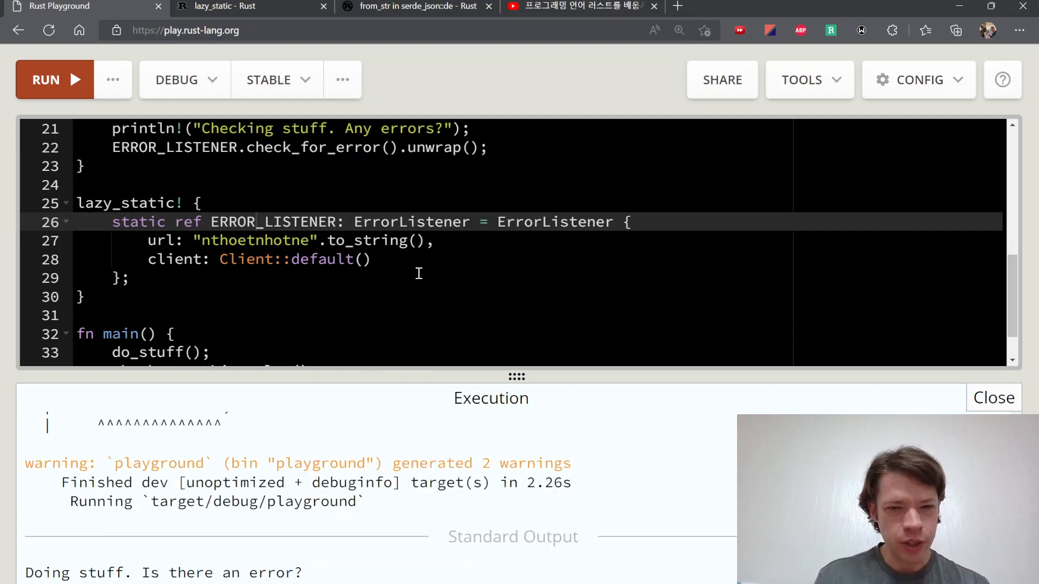
pyautogui.scroll(-3)
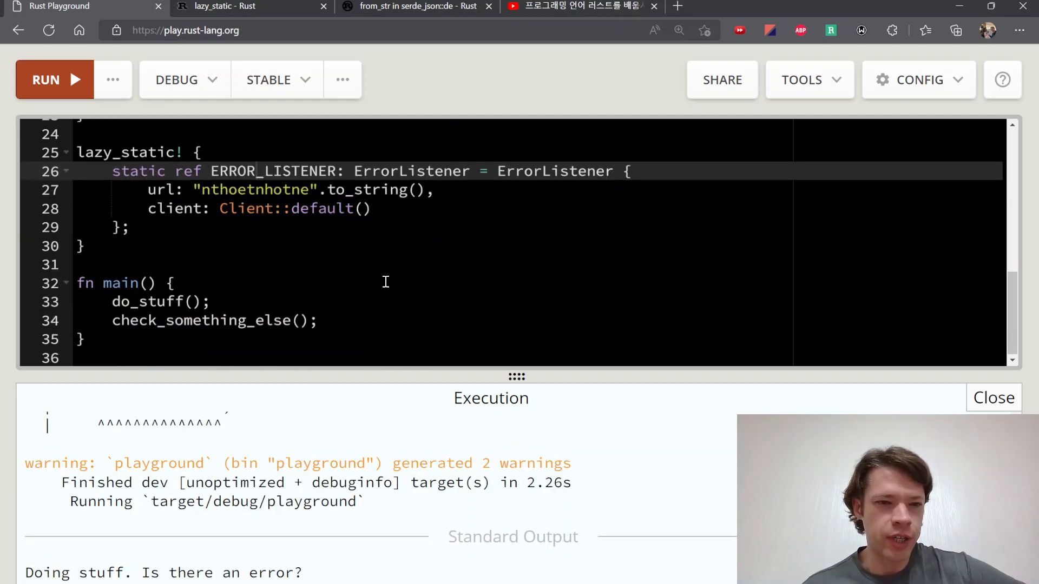
pyautogui.moveTo(193, 220)
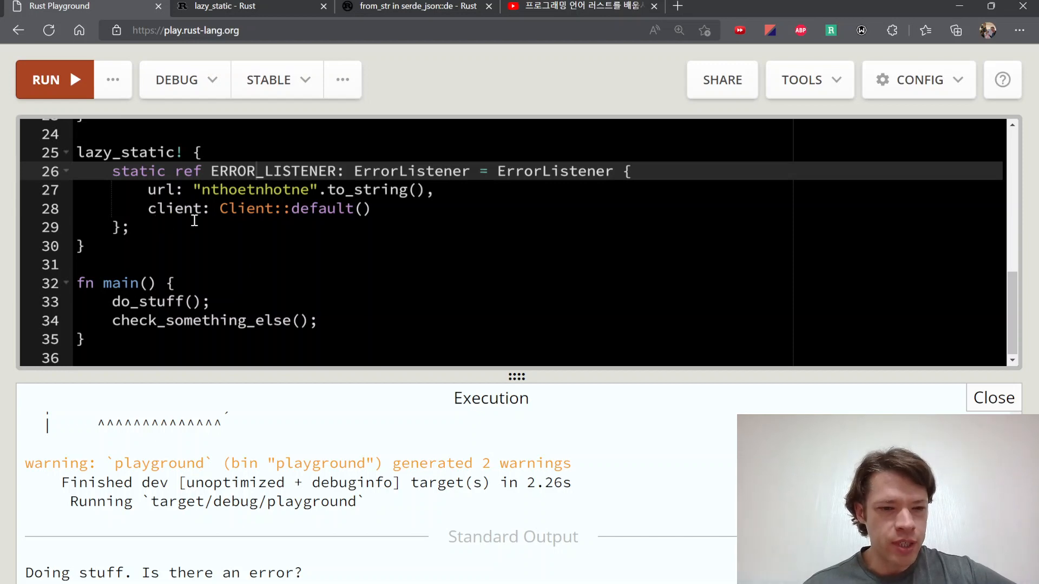
pyautogui.scroll(3)
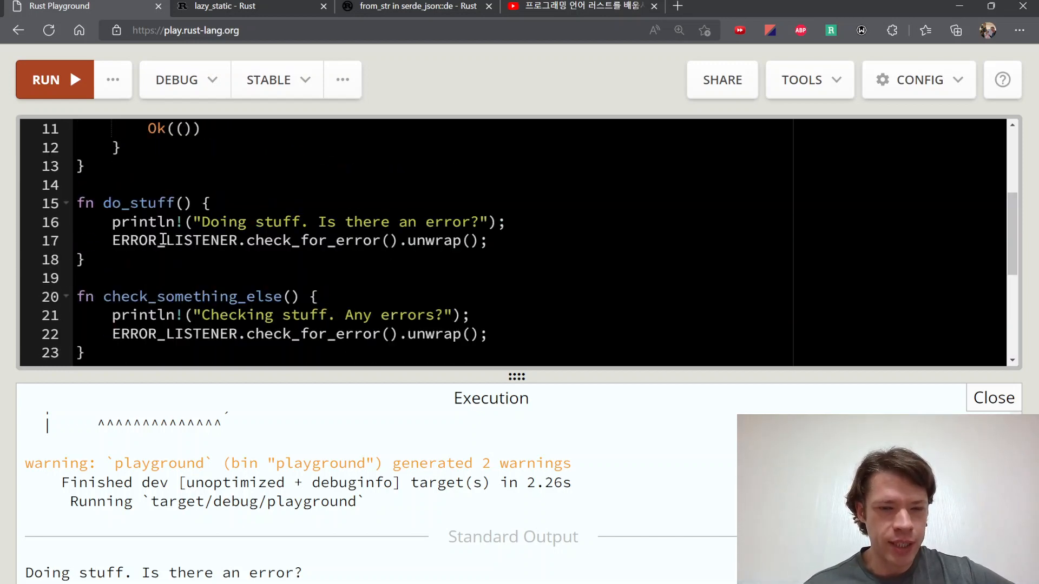
pyautogui.scroll(-3)
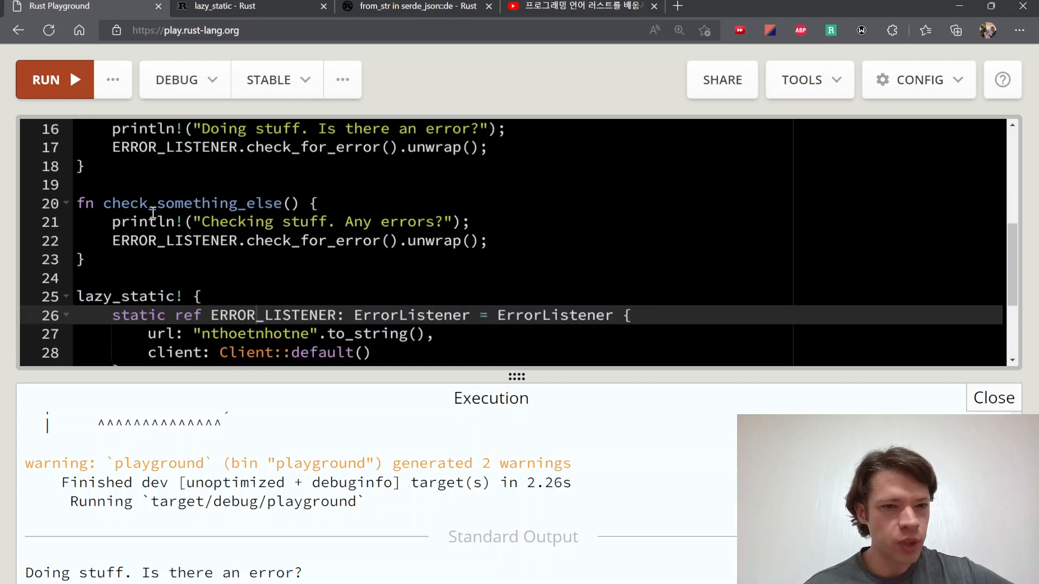
pyautogui.scroll(3)
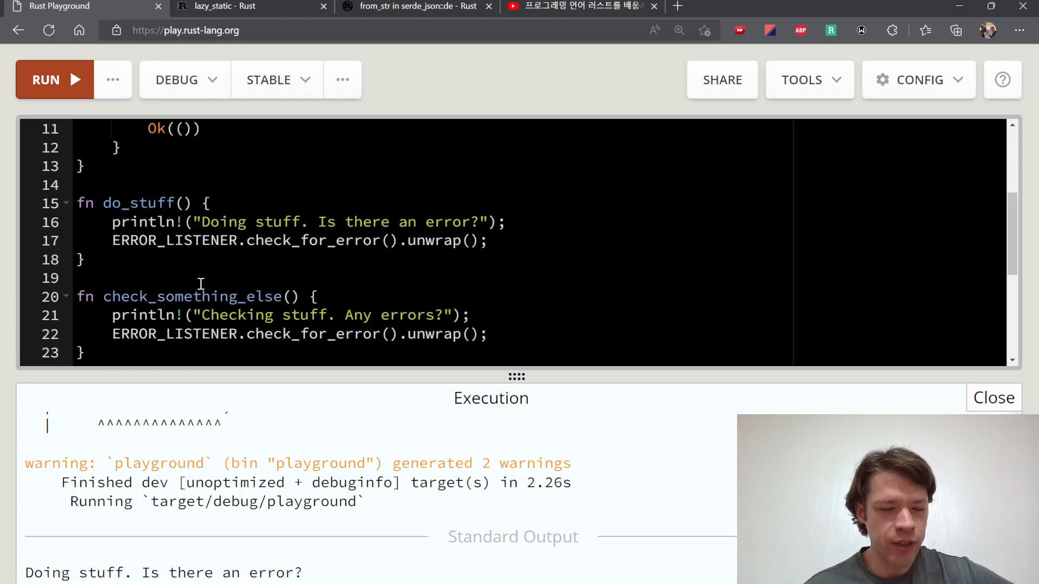
pyautogui.scroll(3)
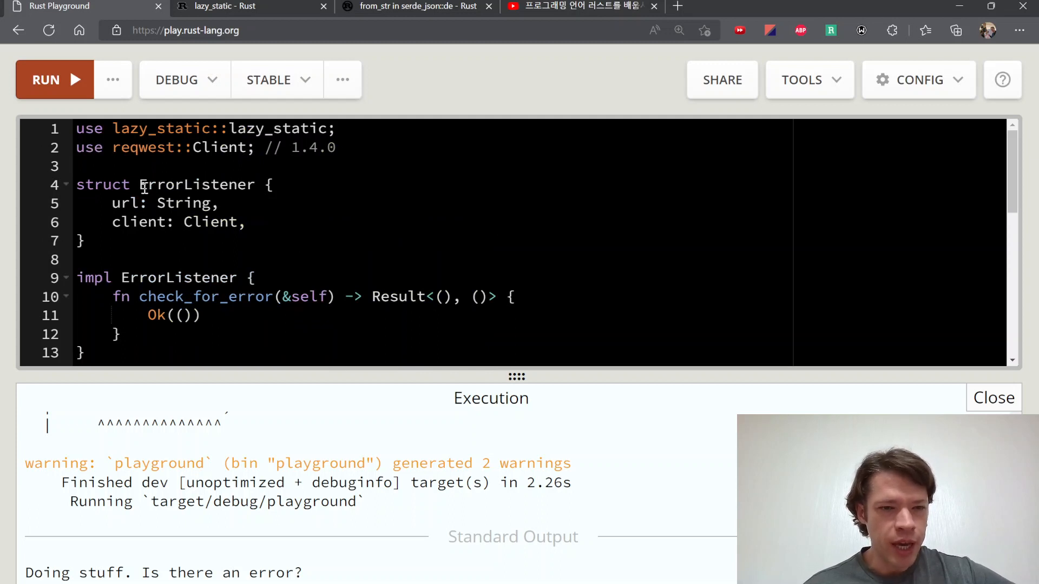
pyautogui.scroll(-3)
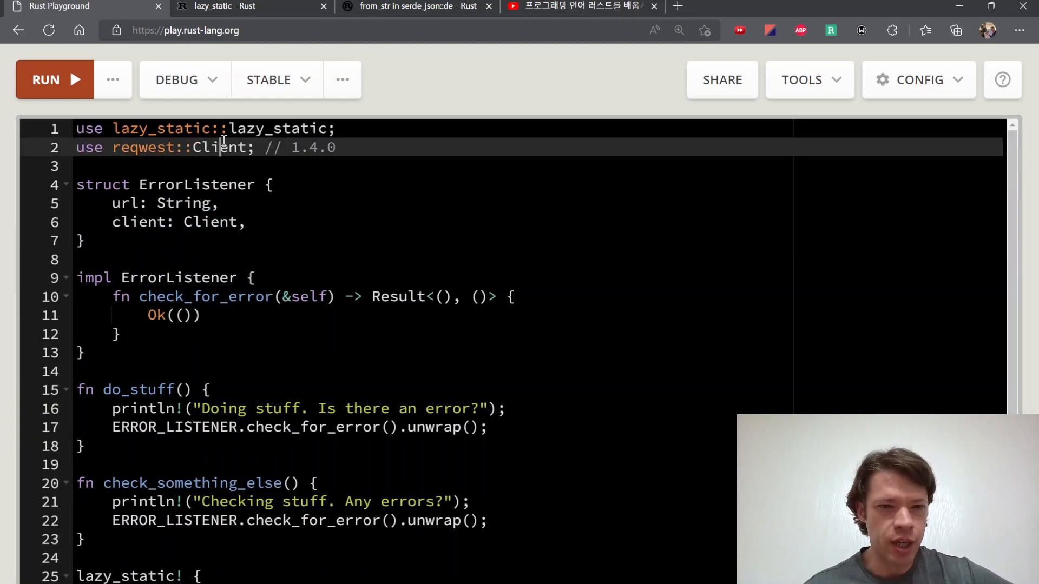
pyautogui.moveTo(261, 176)
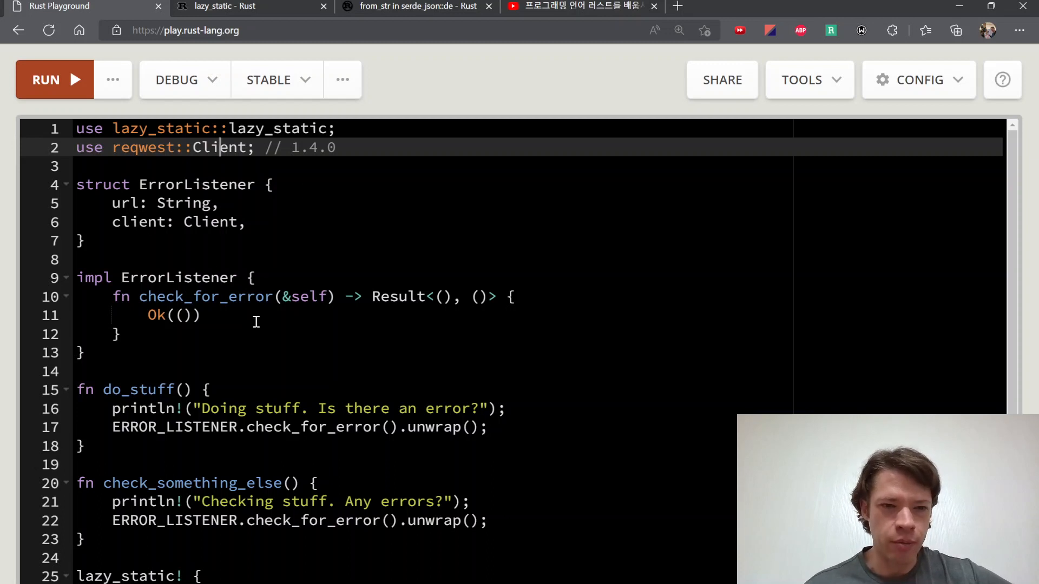
pyautogui.click(192, 315)
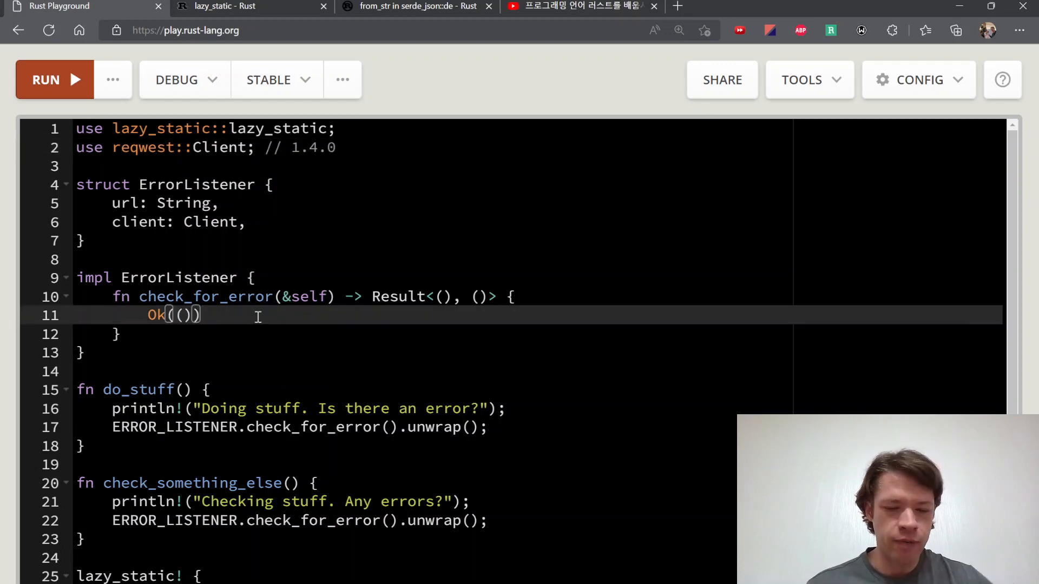
pyautogui.click(498, 147)
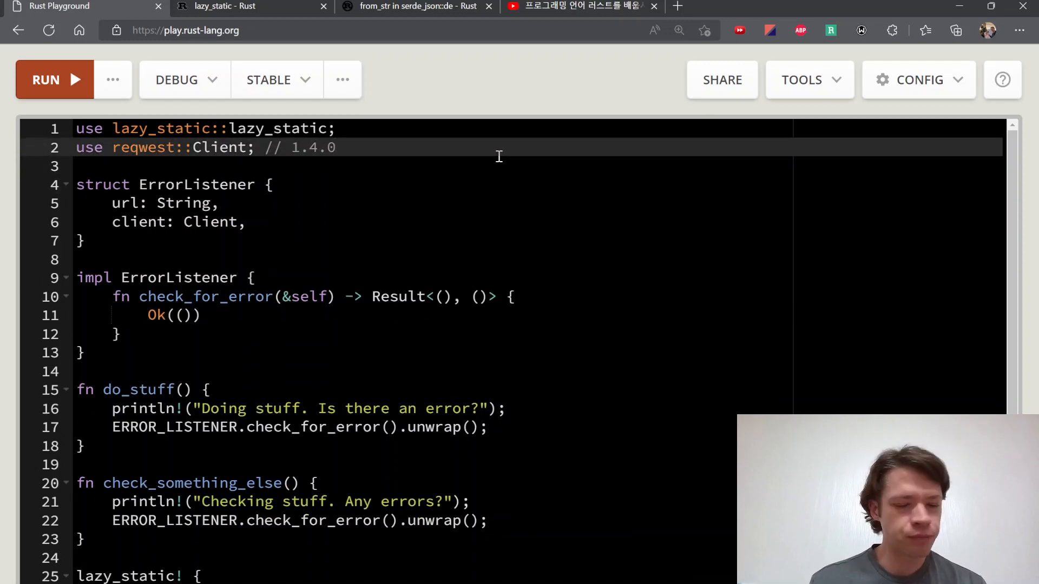
pyautogui.write('LOGGER')
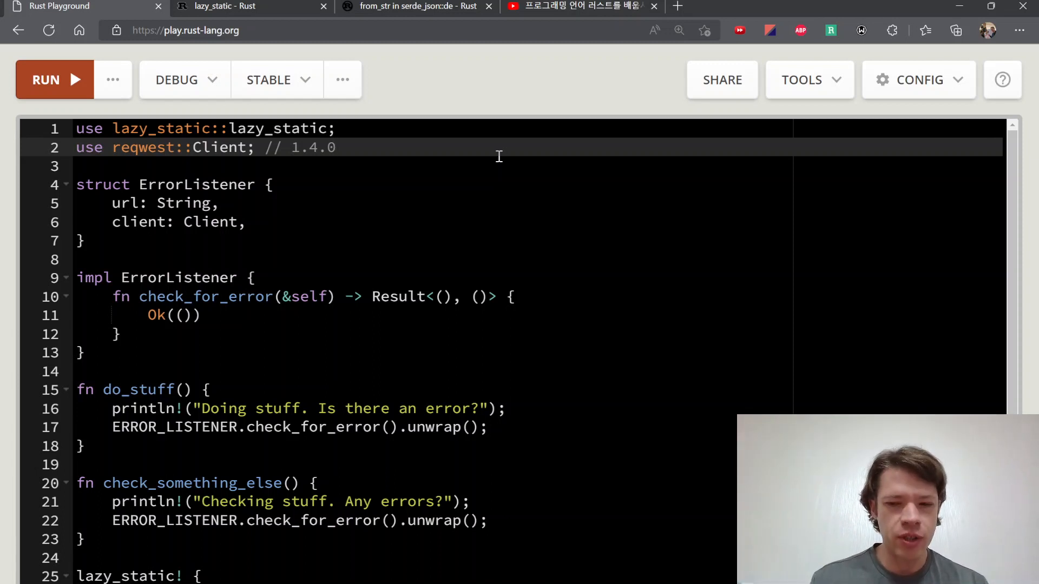
pyautogui.moveTo(349, 91)
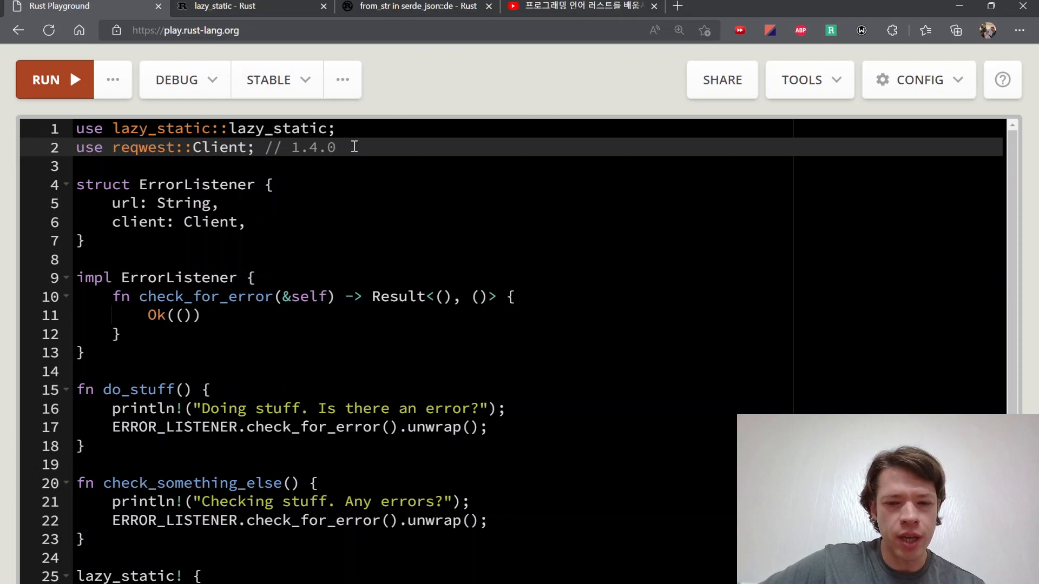
pyautogui.moveTo(382, 268)
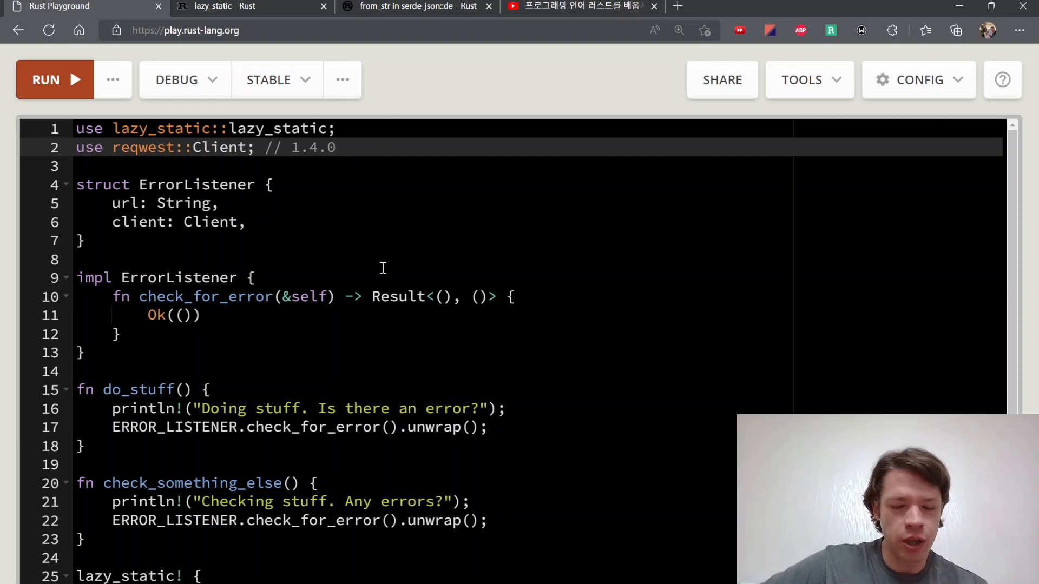
pyautogui.moveTo(217, 358)
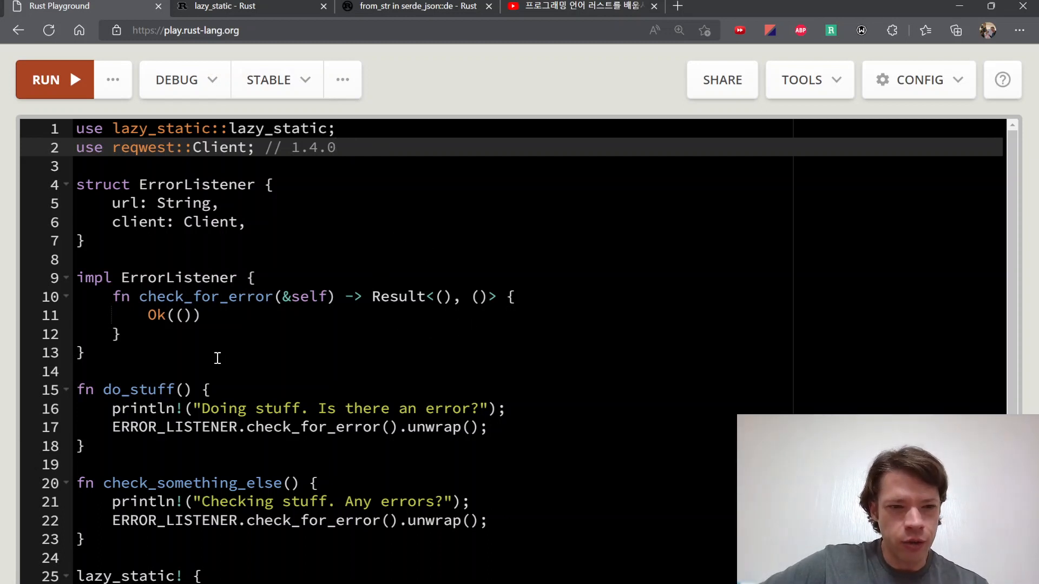
pyautogui.click(81, 352)
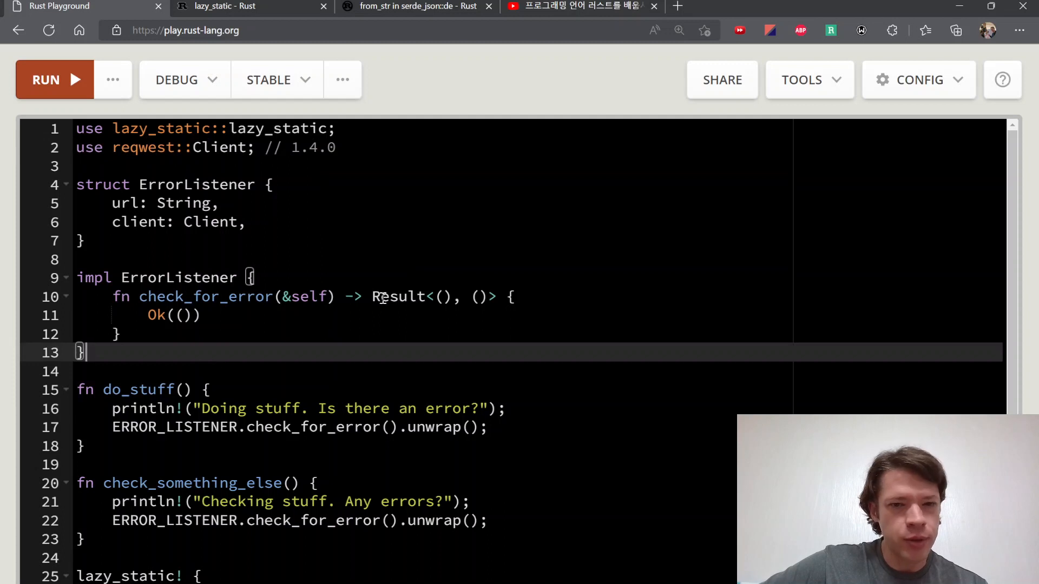
pyautogui.scroll(-3)
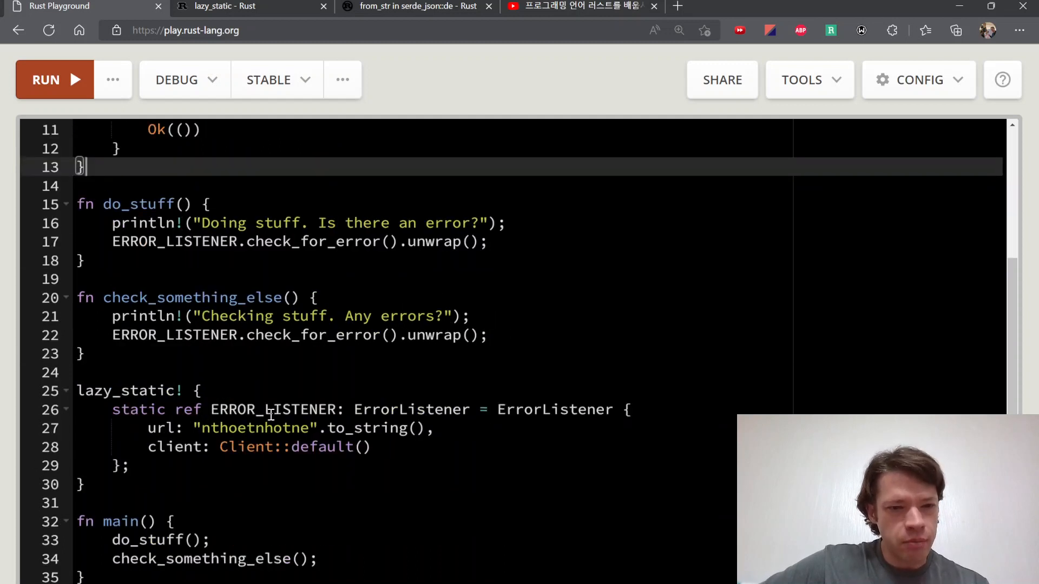
pyautogui.click(161, 485)
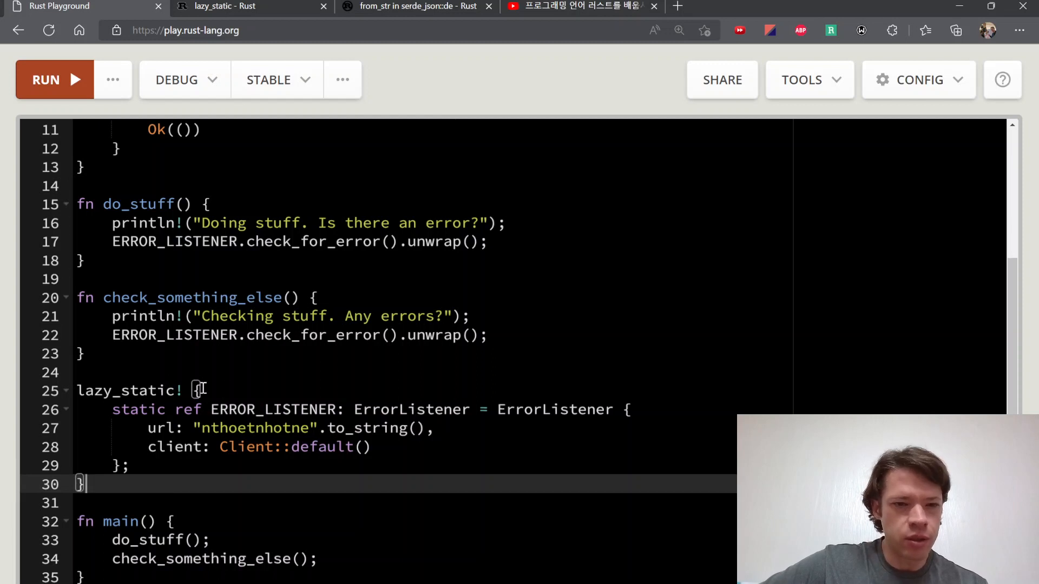
pyautogui.click(199, 391)
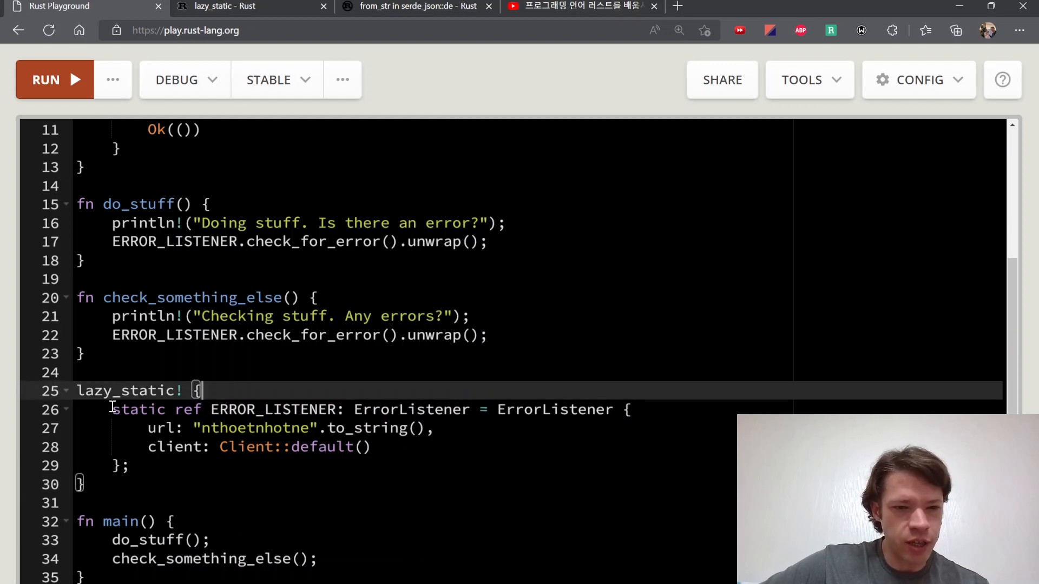